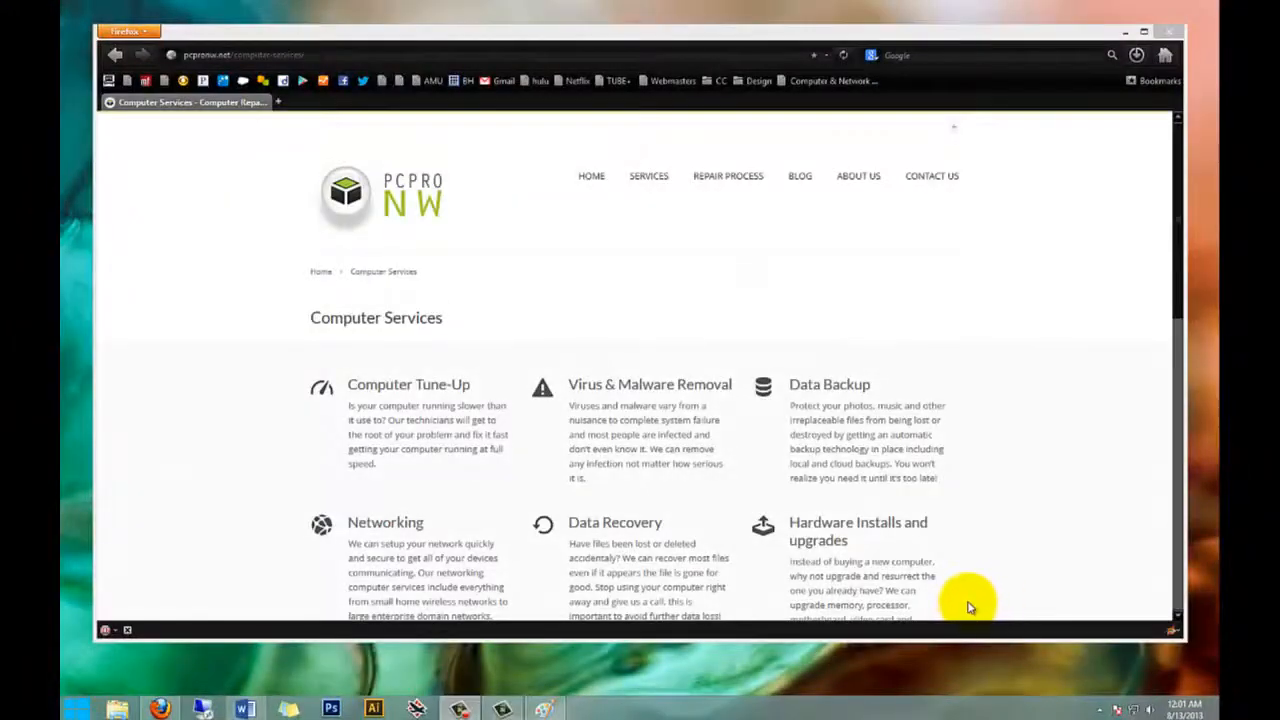
mouse_move(1035, 500)
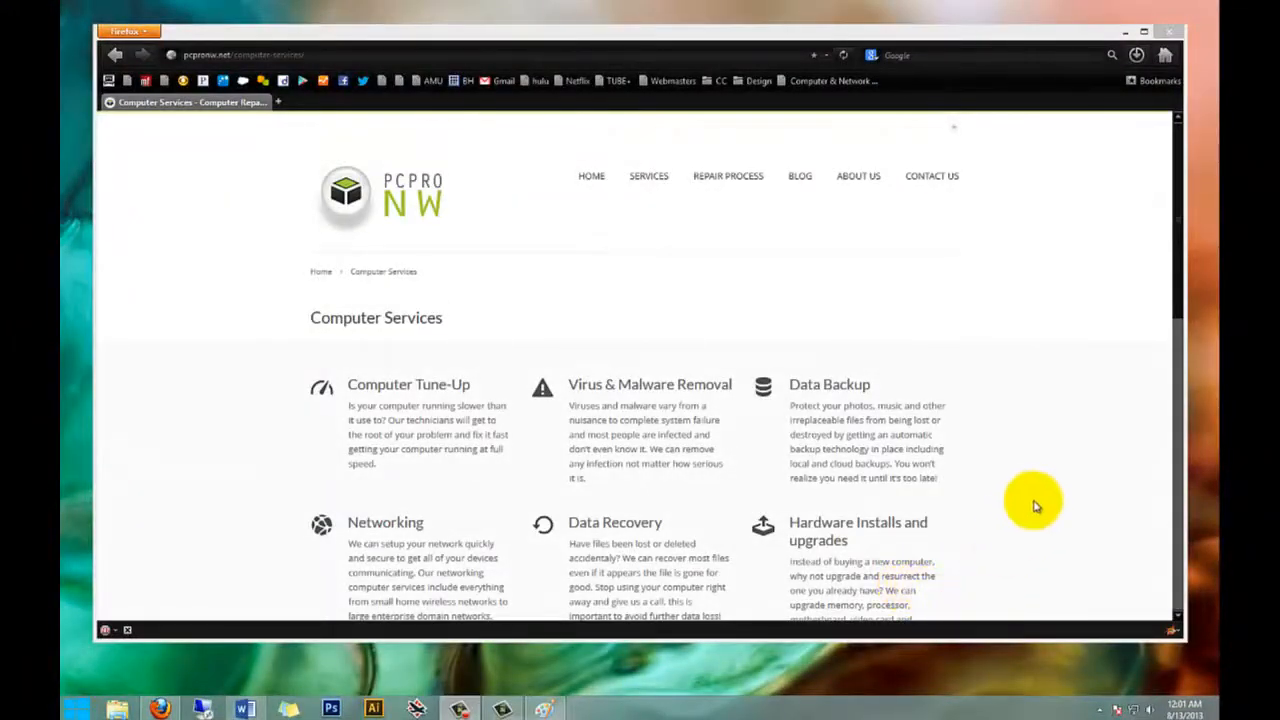
mouse_move(631, 137)
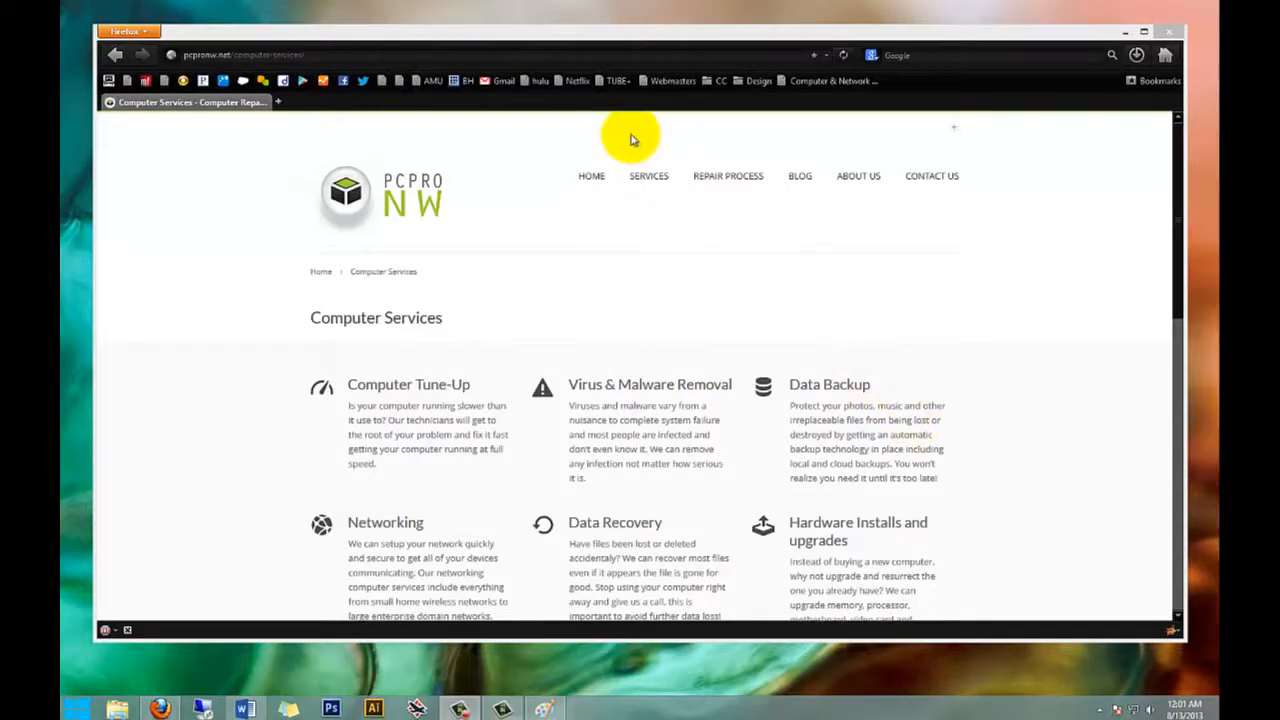
mouse_move(672, 42)
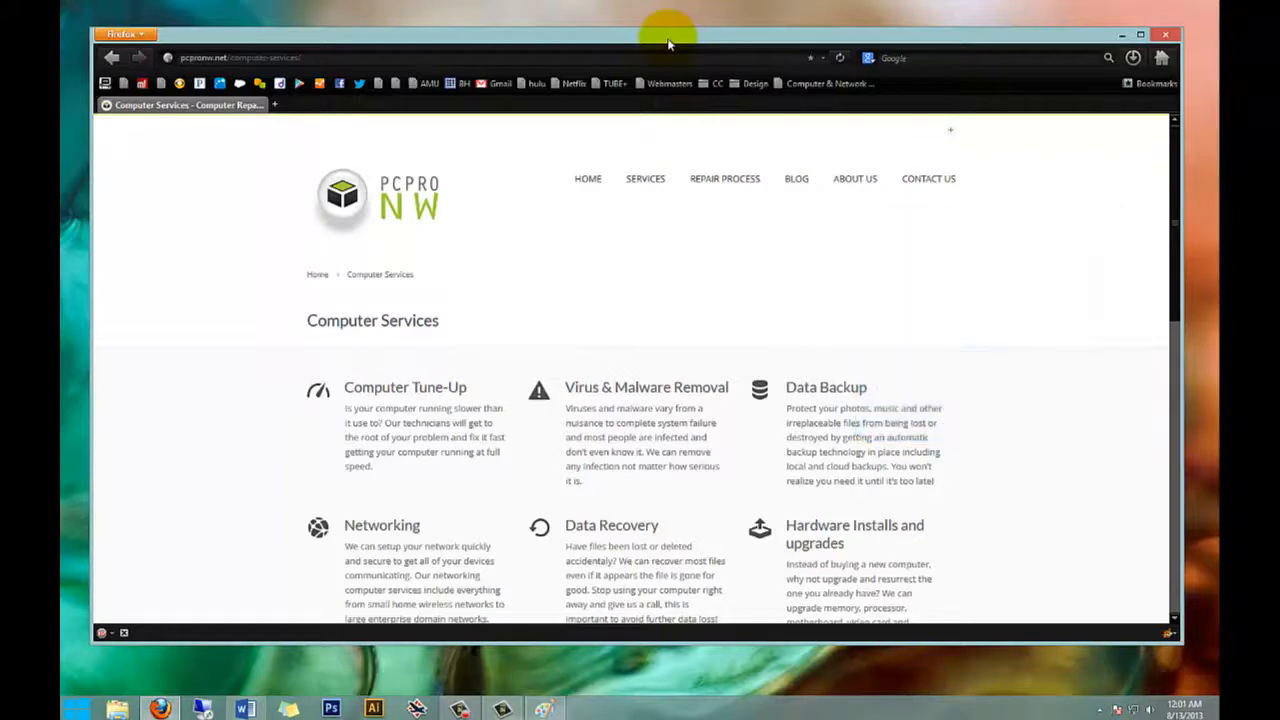
mouse_move(538, 568)
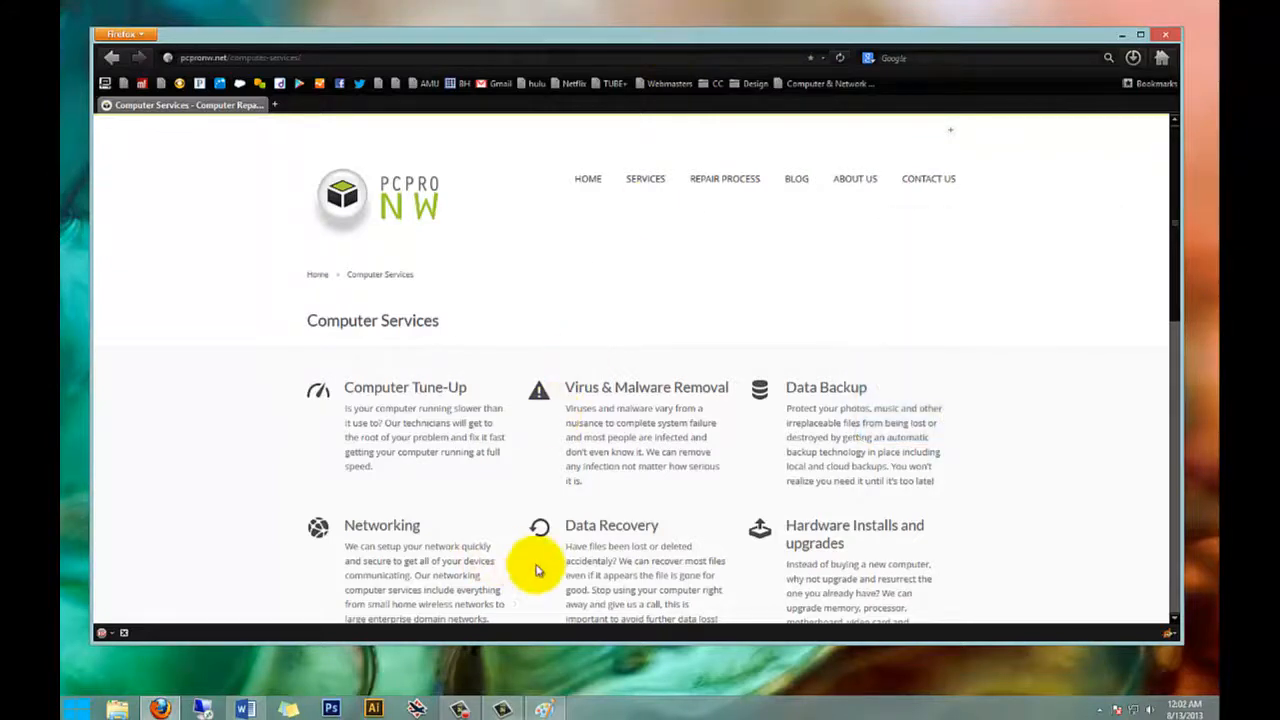
mouse_move(285, 615)
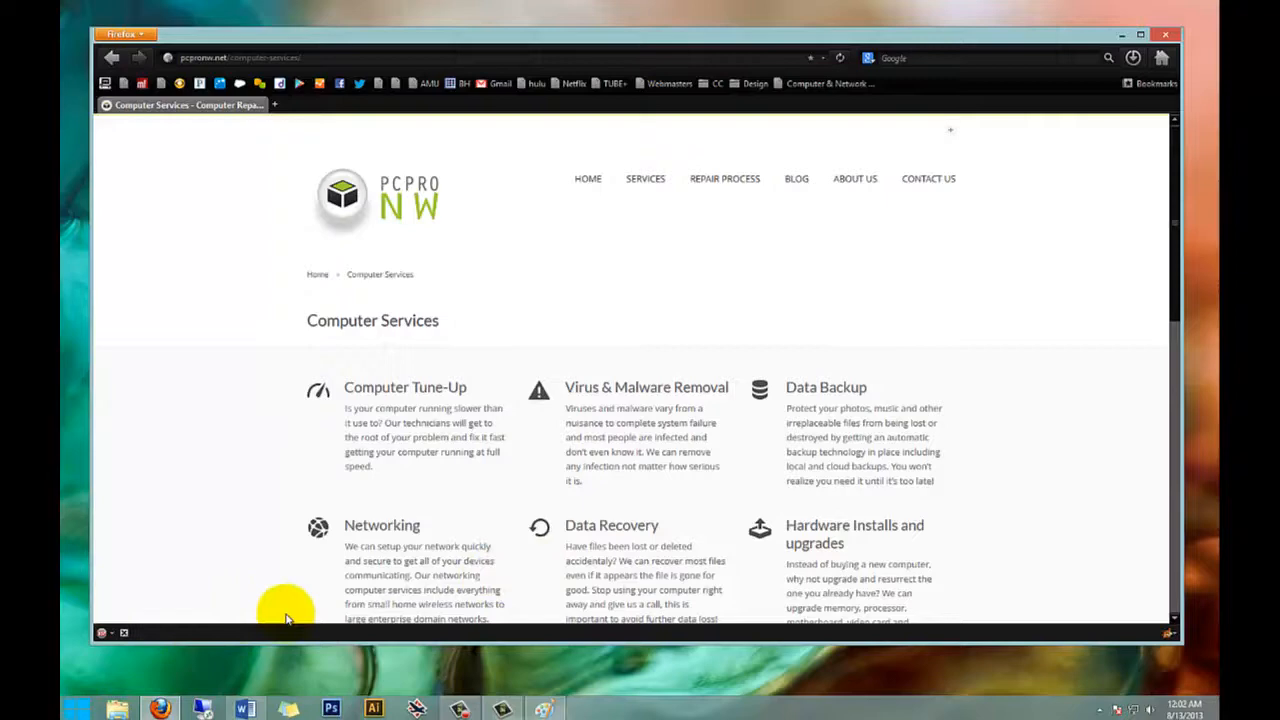
mouse_move(550, 685)
text(p)
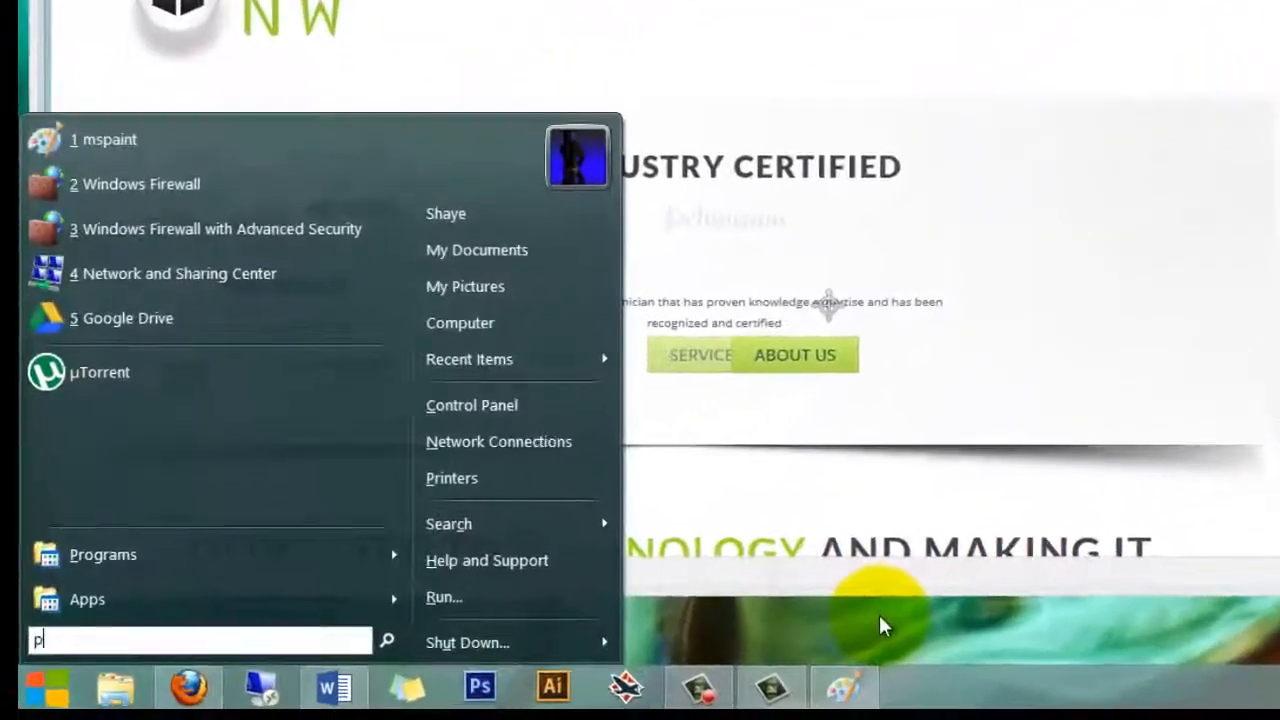
Launch Paint from a 'paint' search and start a new picture for the PCPRO NW page capture.
text(aint)
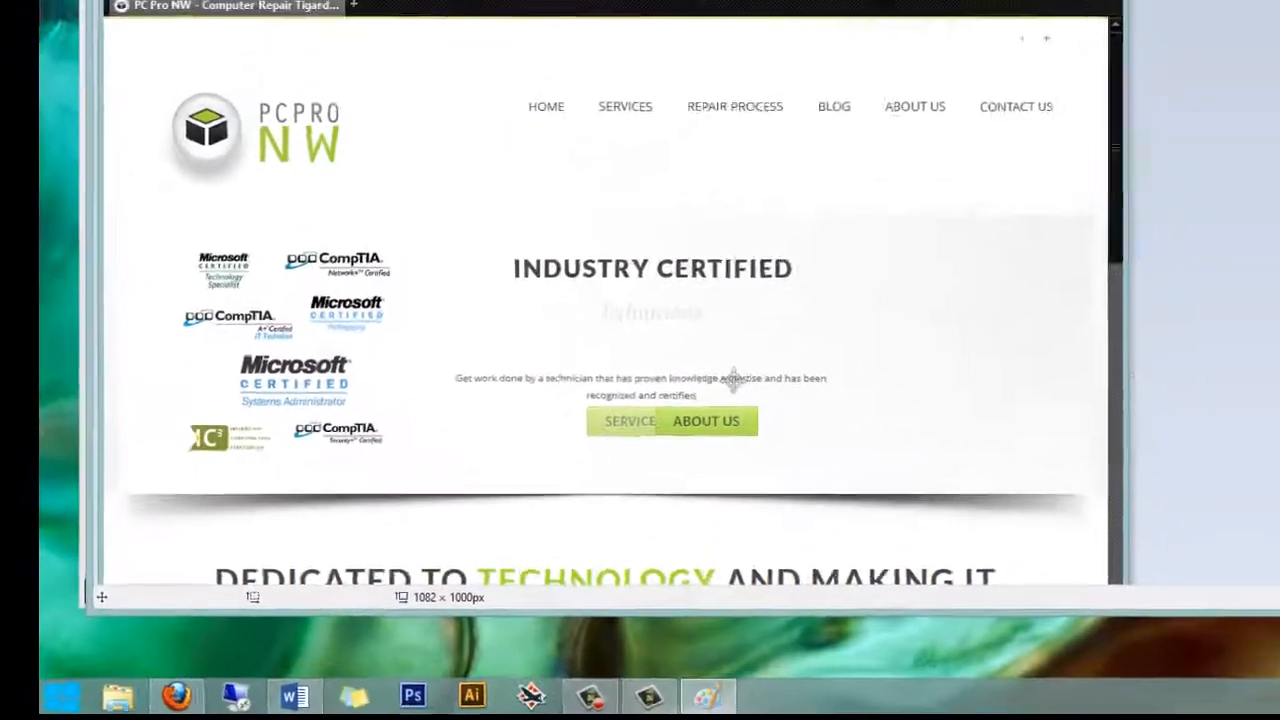
click(120, 56)
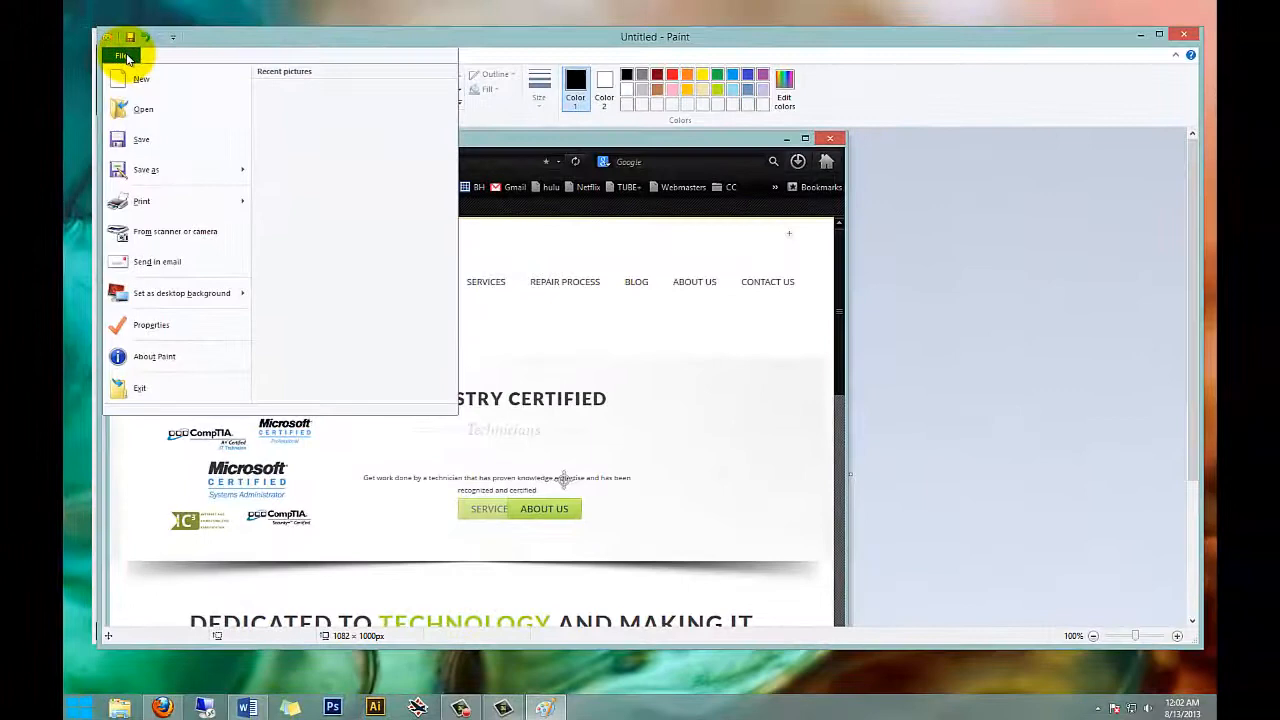
mouse_move(197, 48)
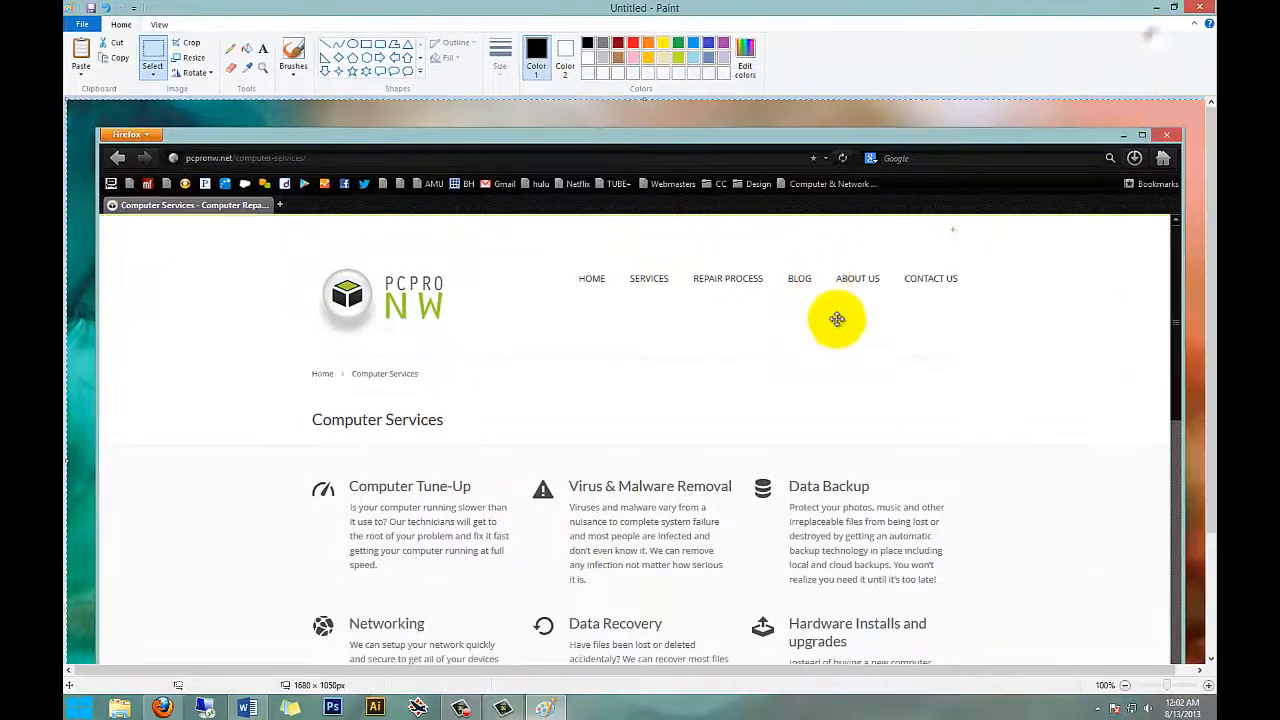
mouse_move(800, 121)
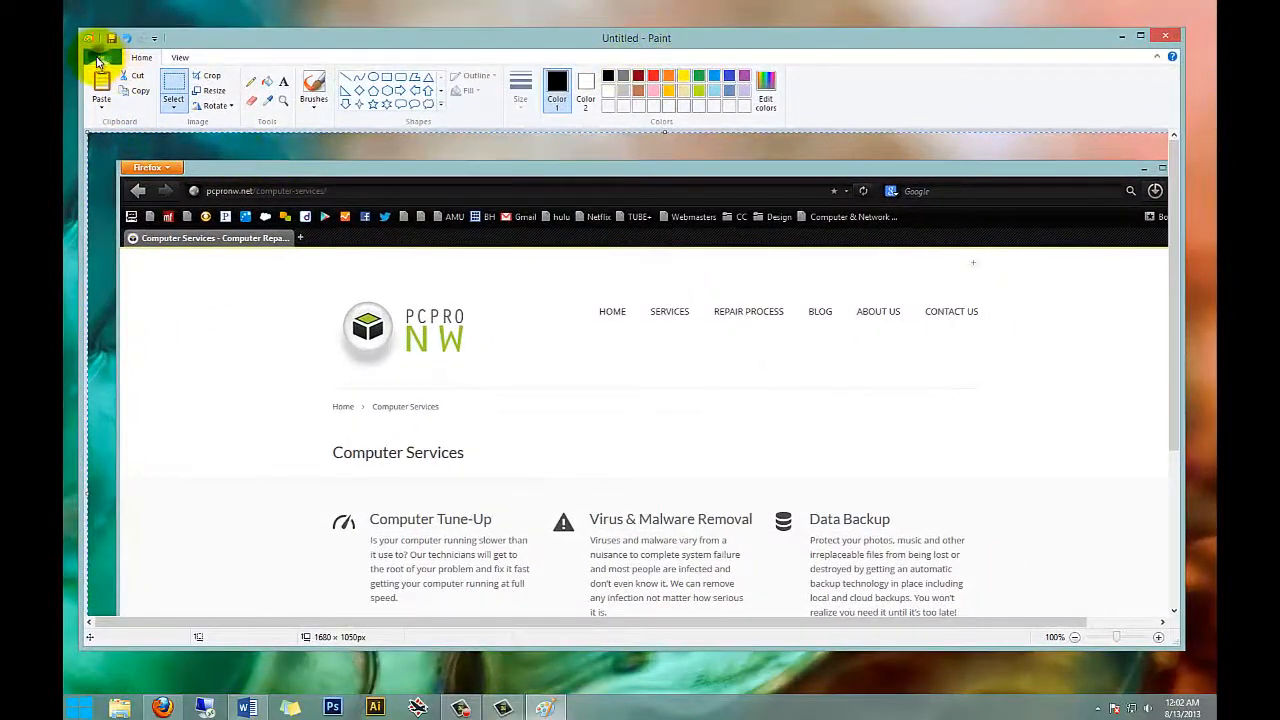
Save the capture on the Desktop as a JPEG picture named 'screen shot'.
click(101, 57)
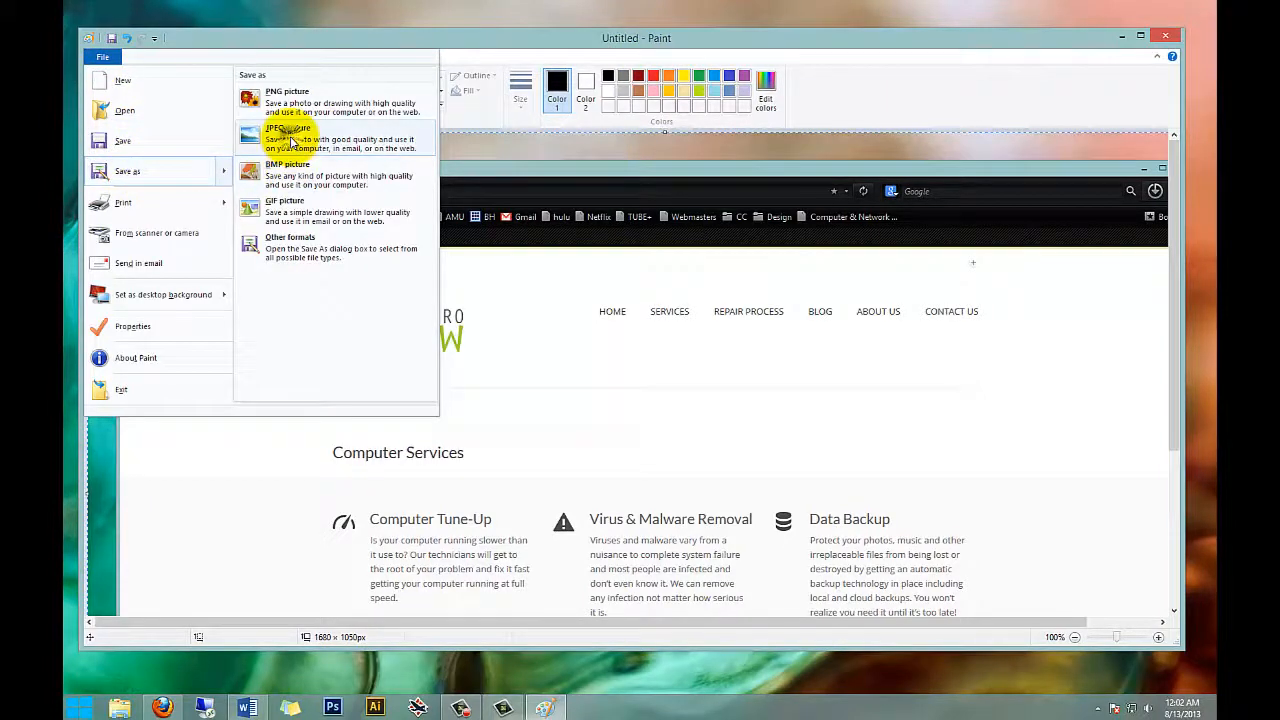
click(289, 137)
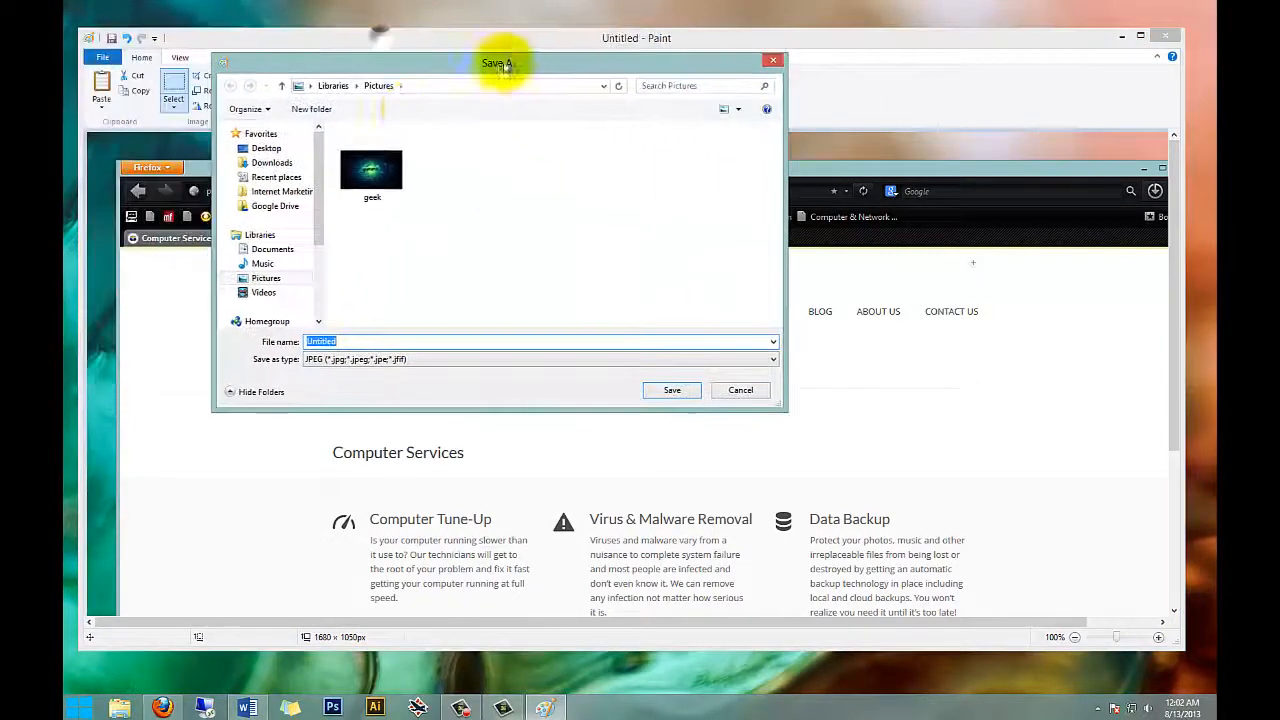
click(266, 148)
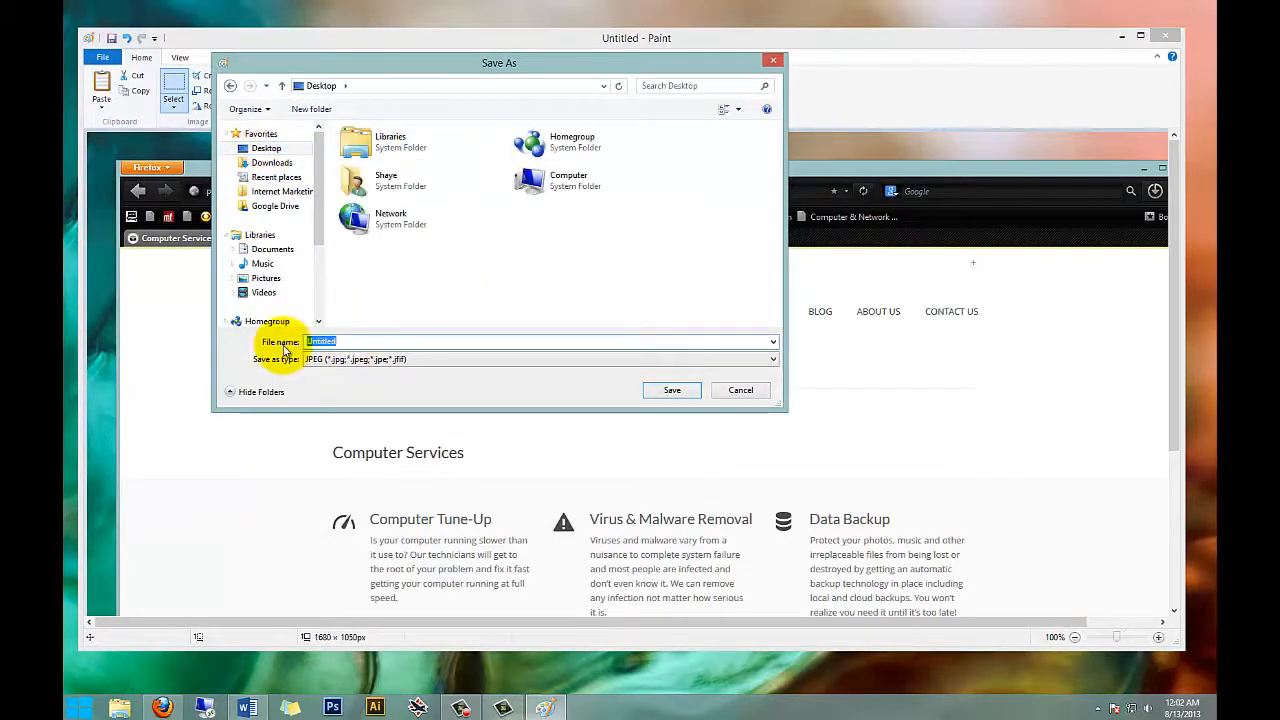
text(screen)
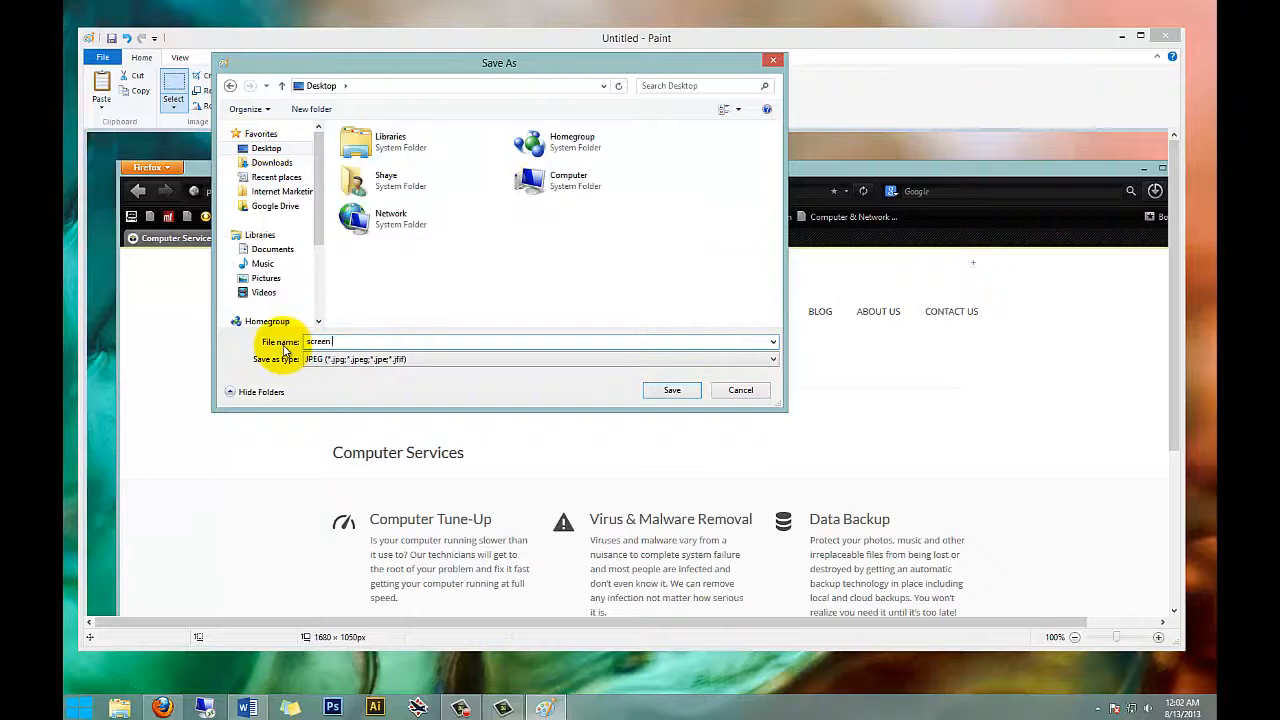
text(shot)
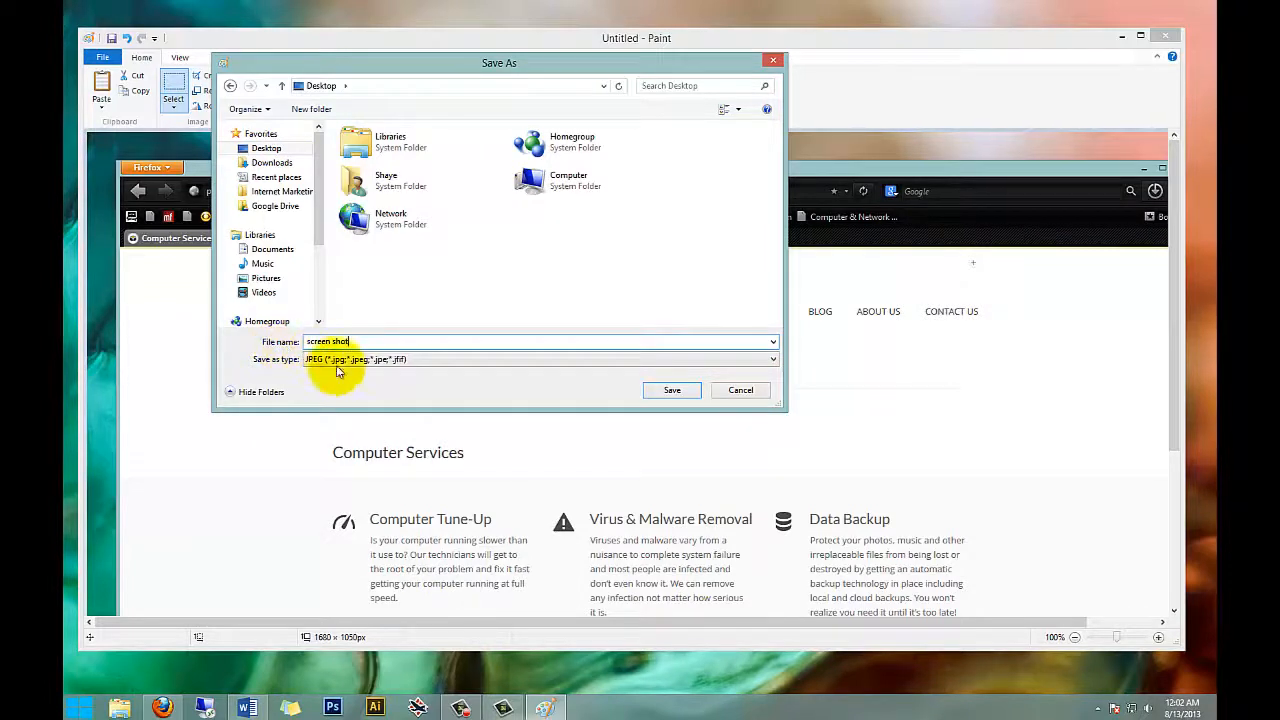
click(671, 390)
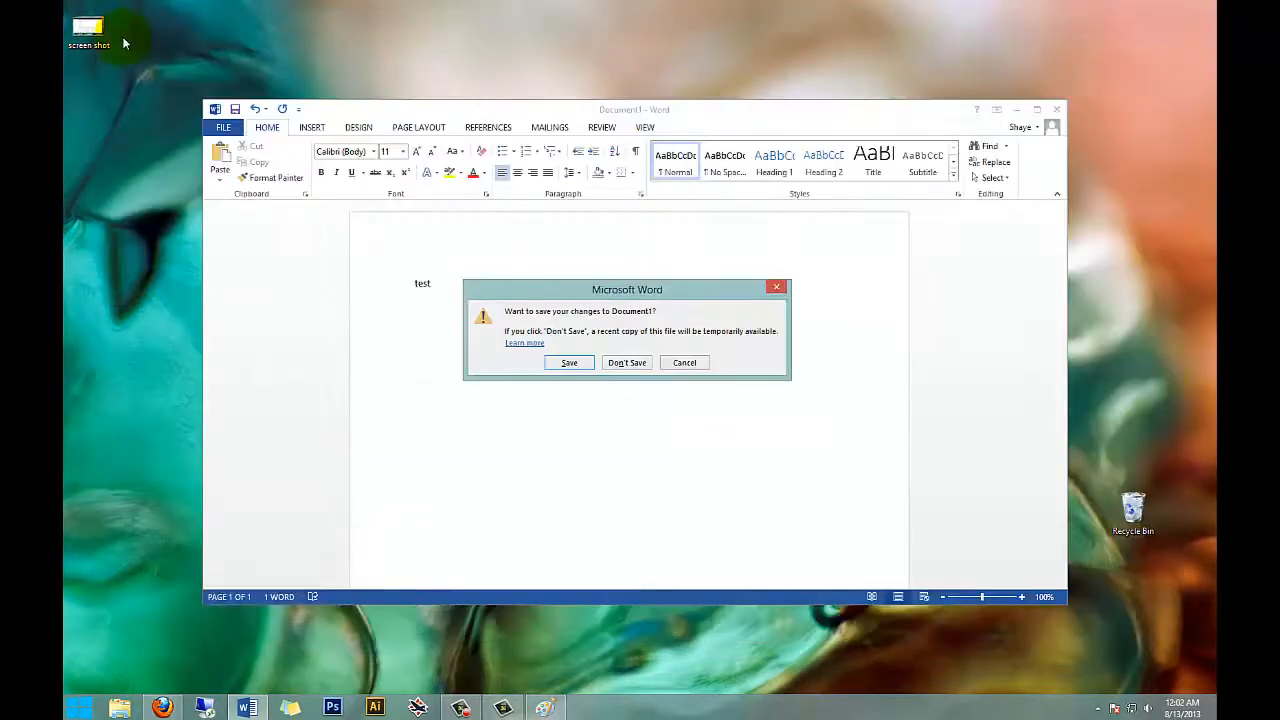
click(88, 30)
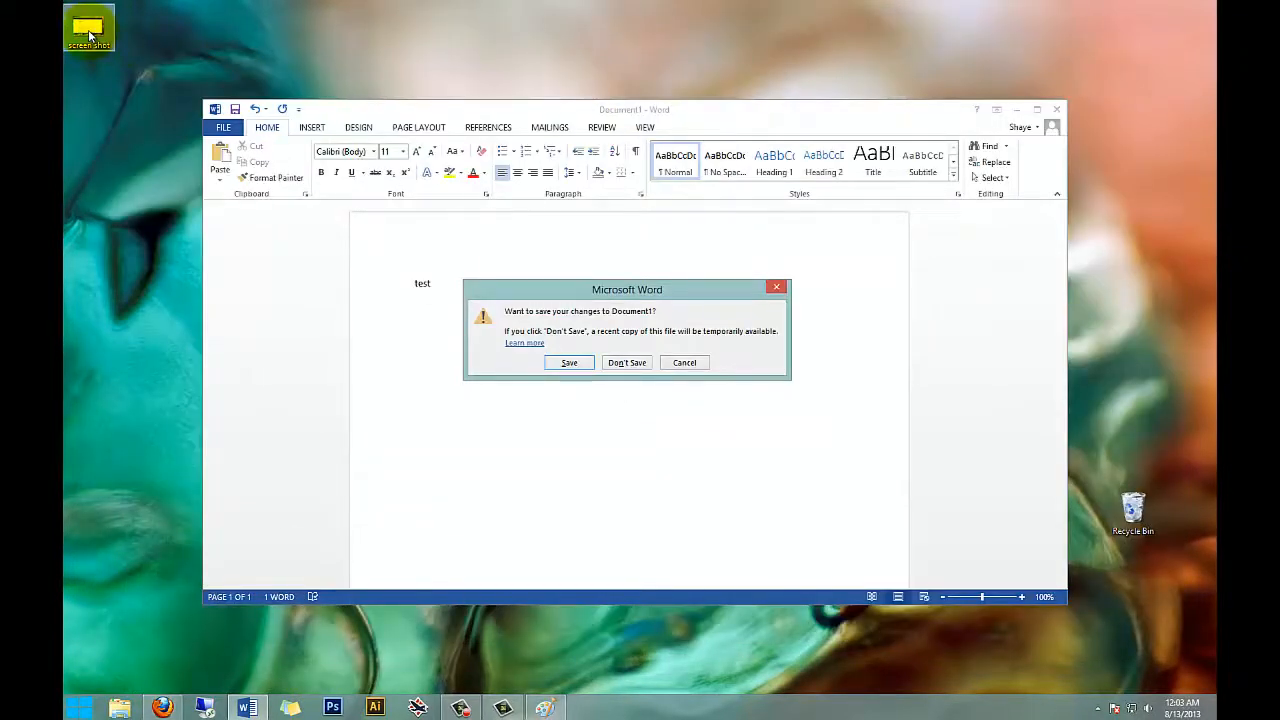
click(627, 362)
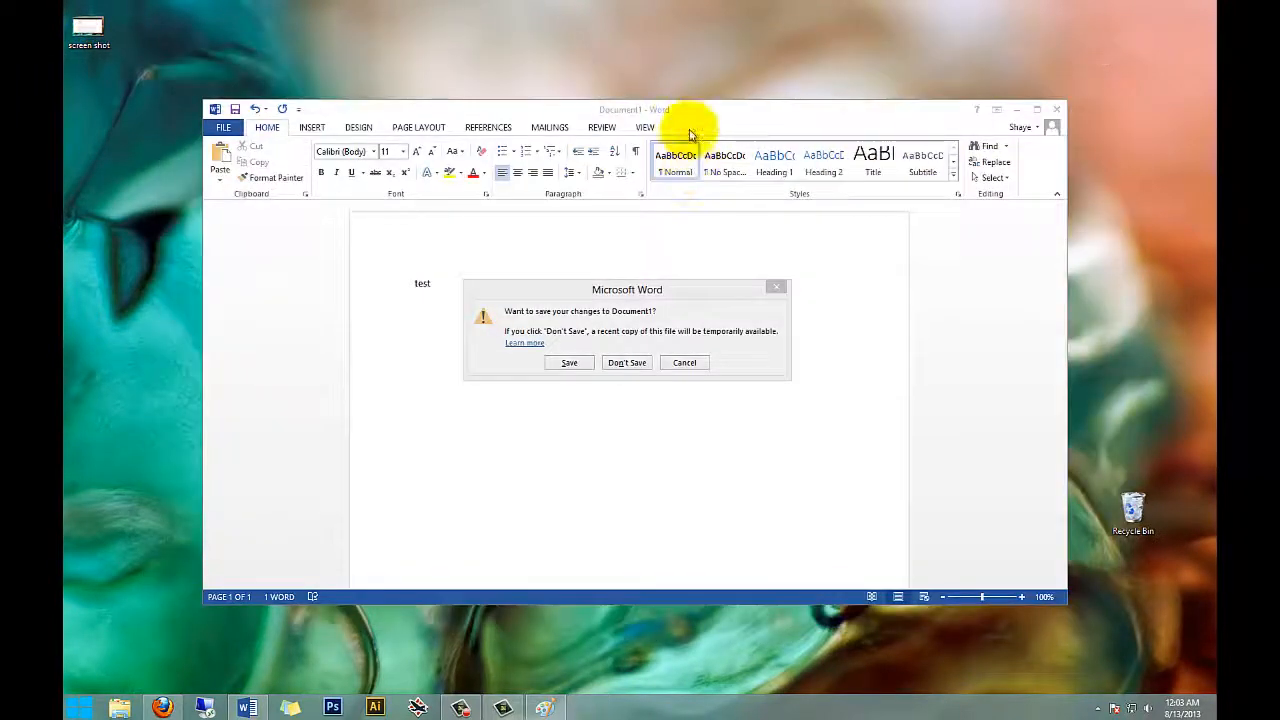
mouse_move(528, 412)
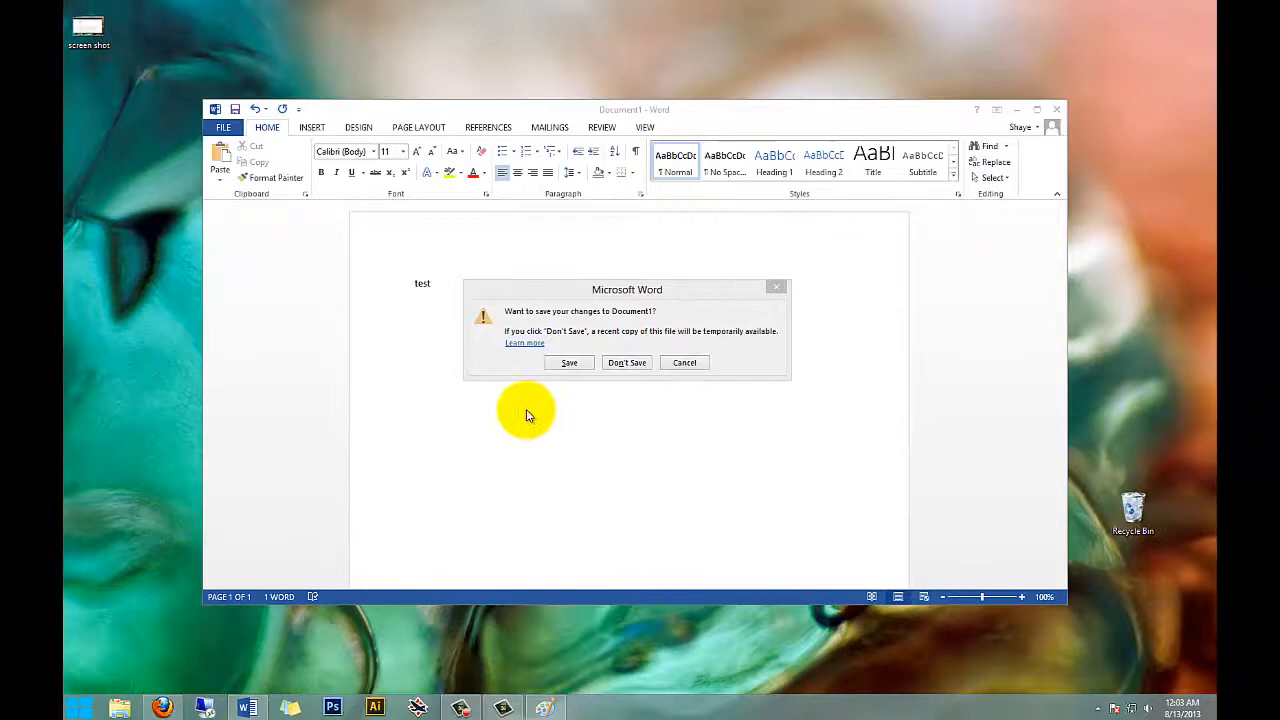
mouse_move(643, 270)
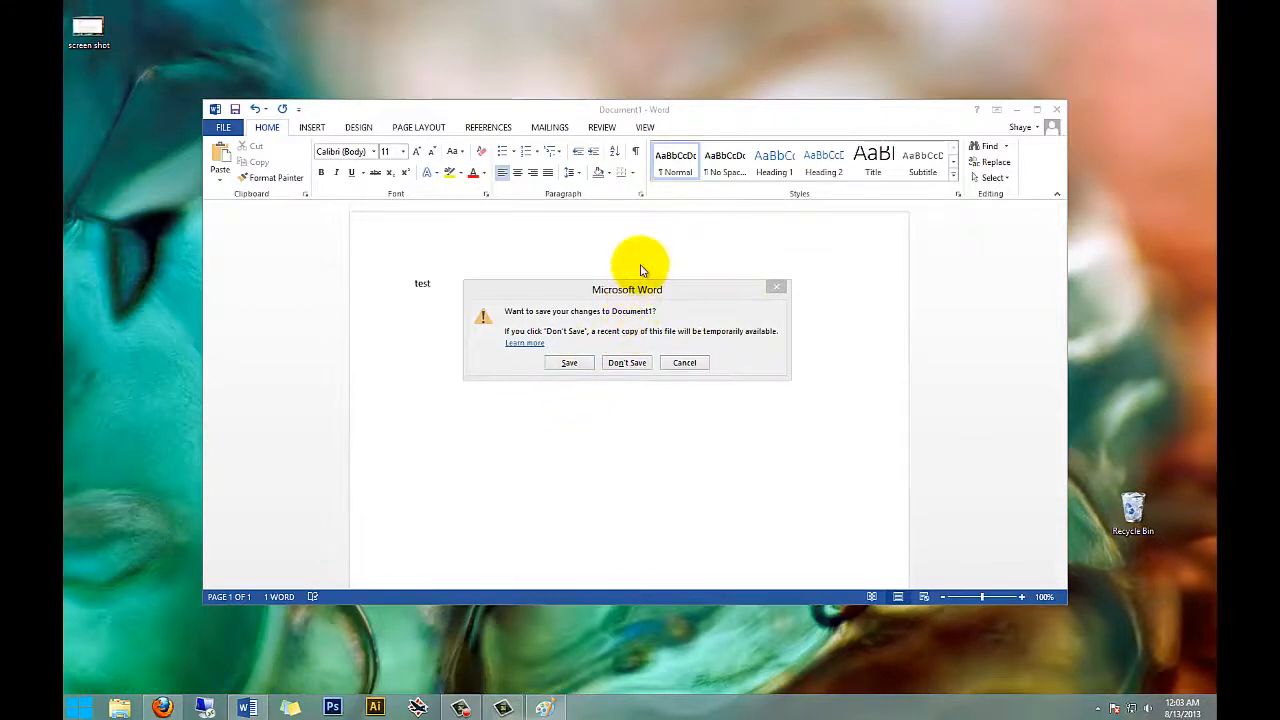
mouse_move(705, 115)
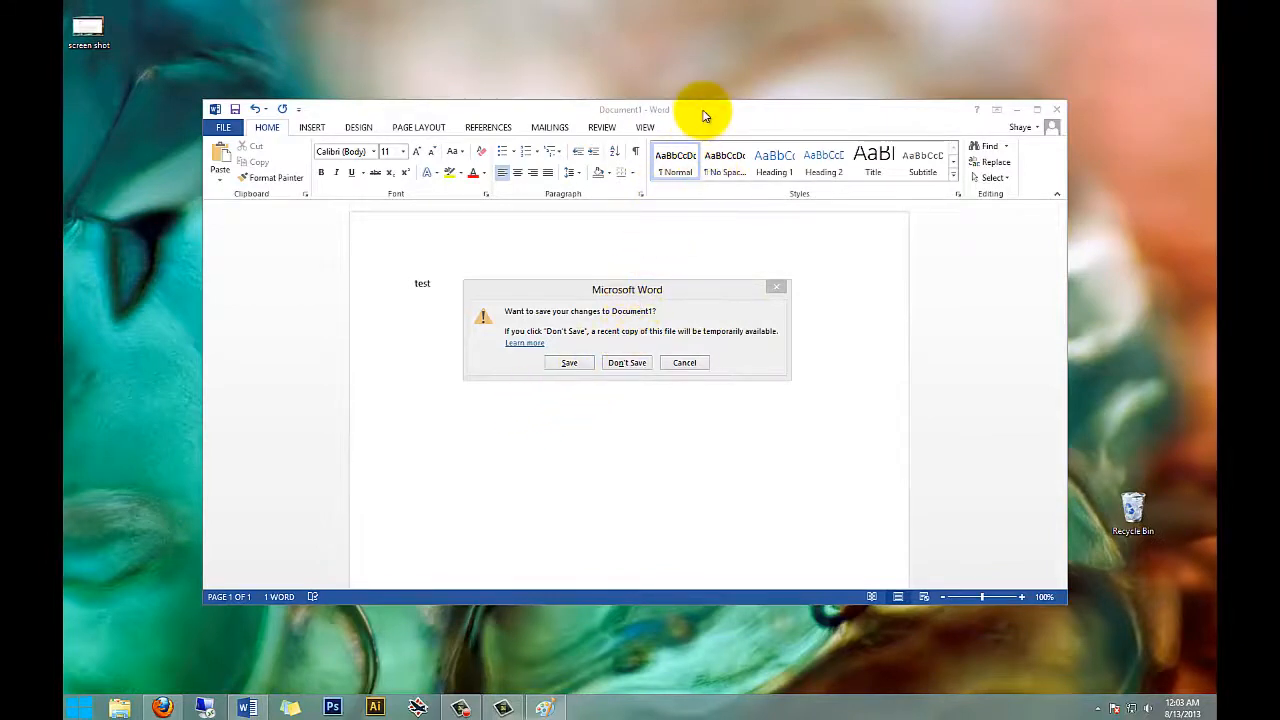
mouse_move(712, 128)
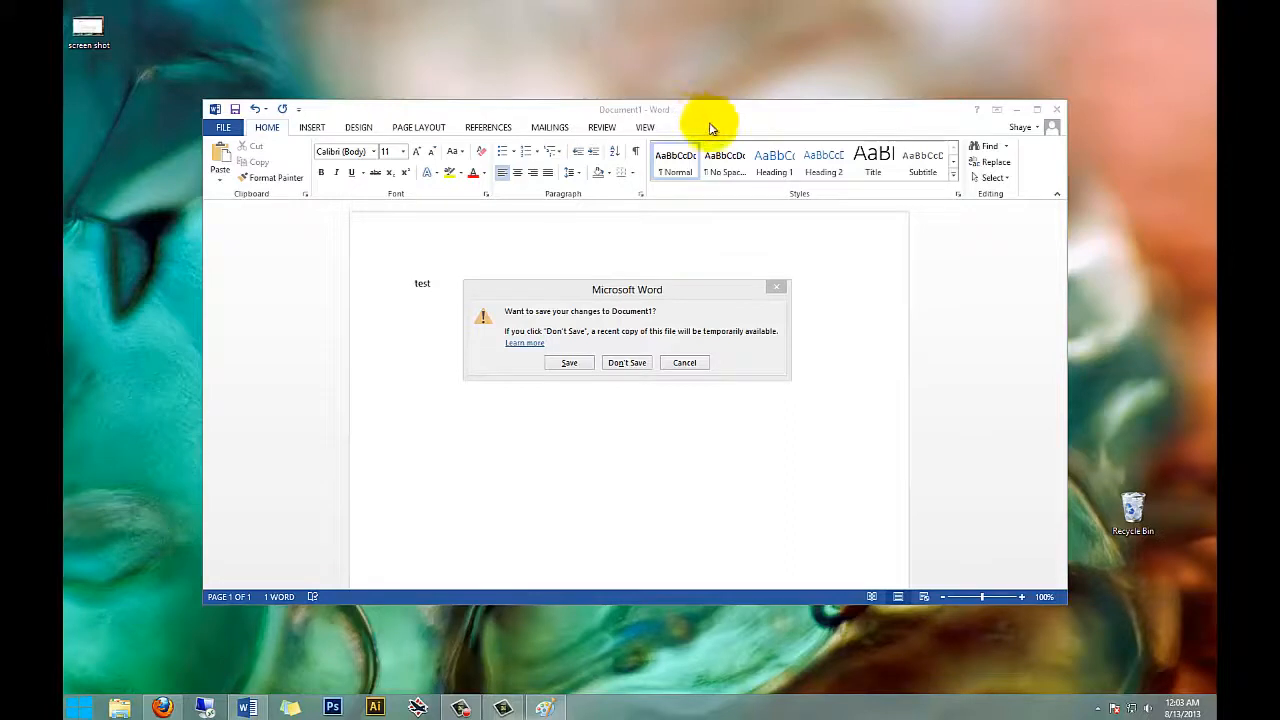
mouse_move(270, 685)
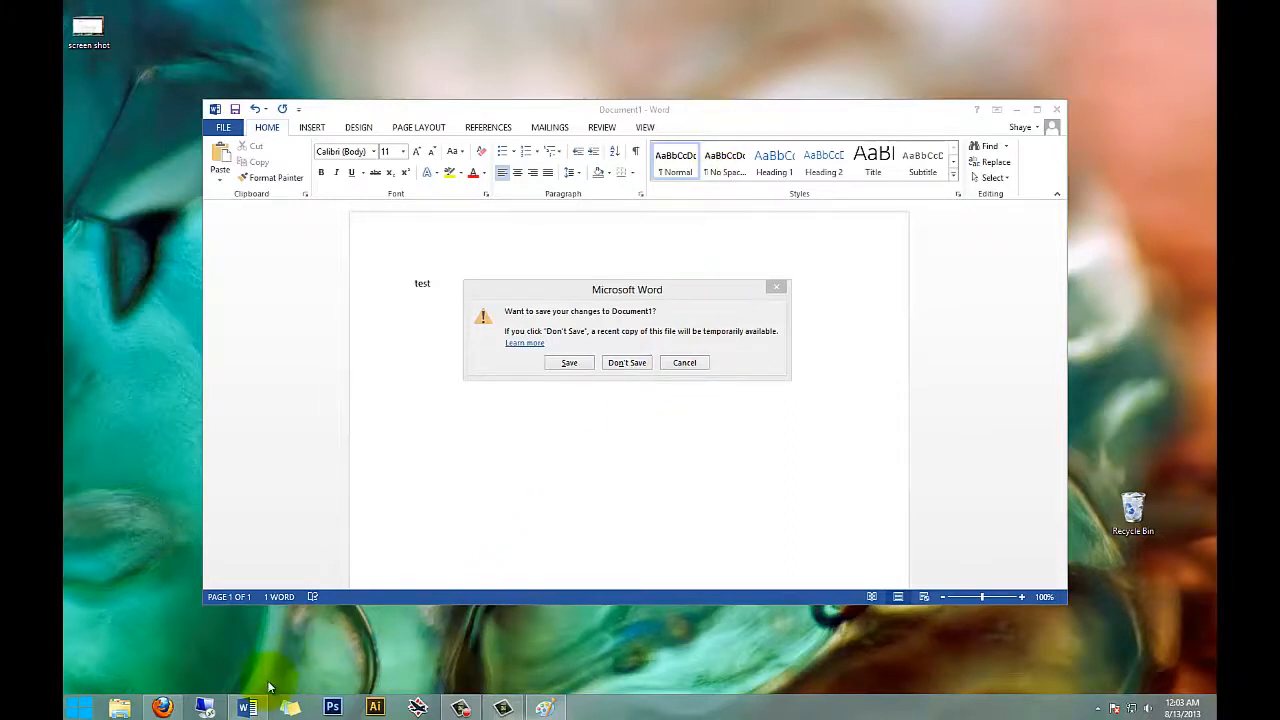
mouse_move(710, 331)
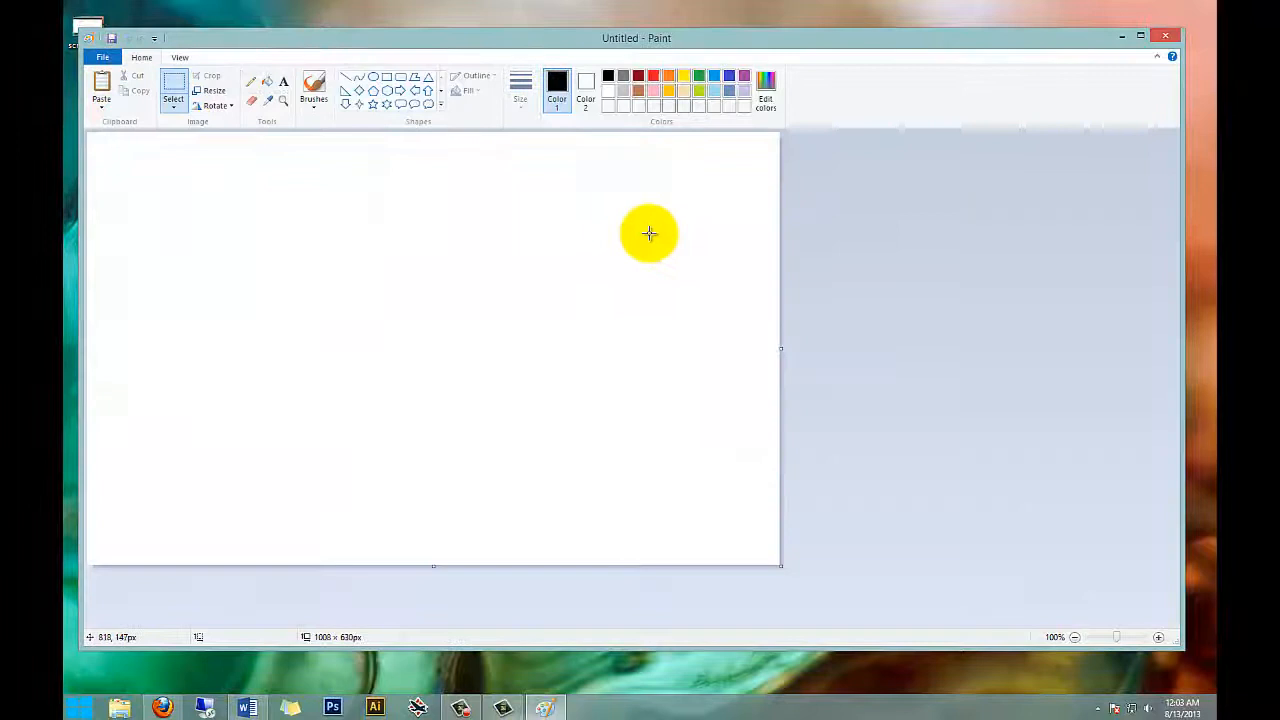
mouse_move(135, 128)
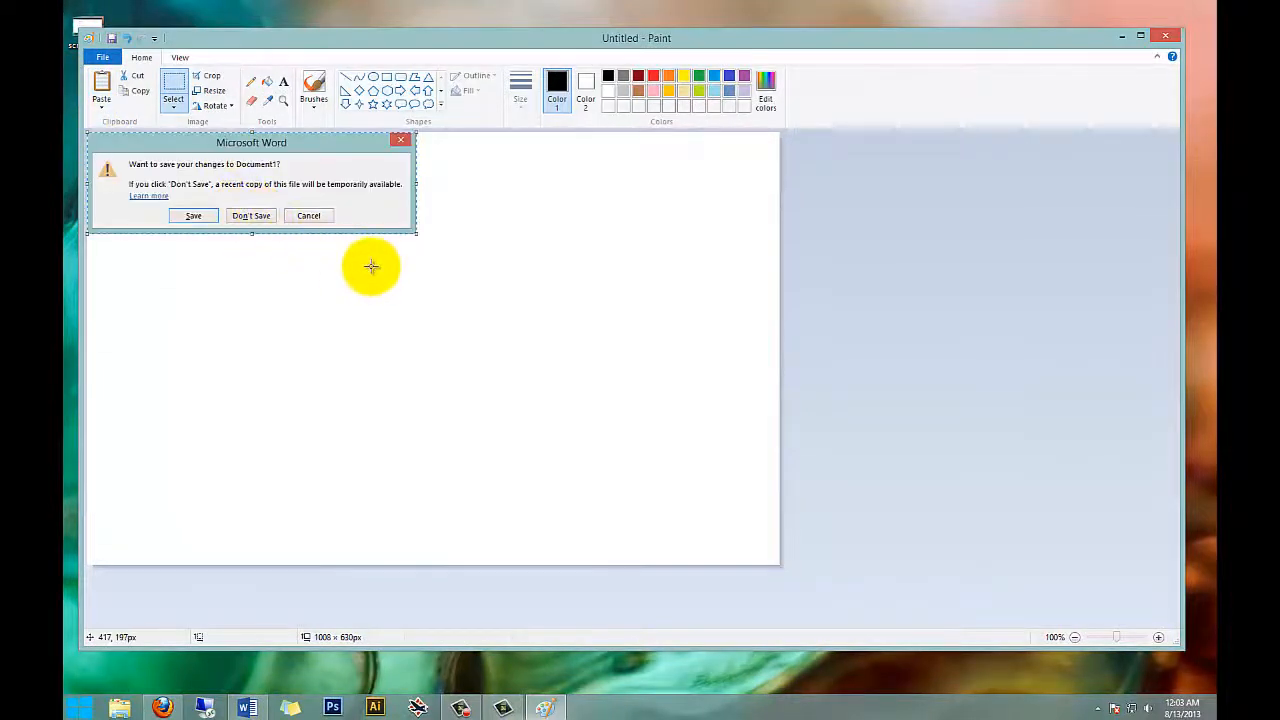
mouse_move(303, 160)
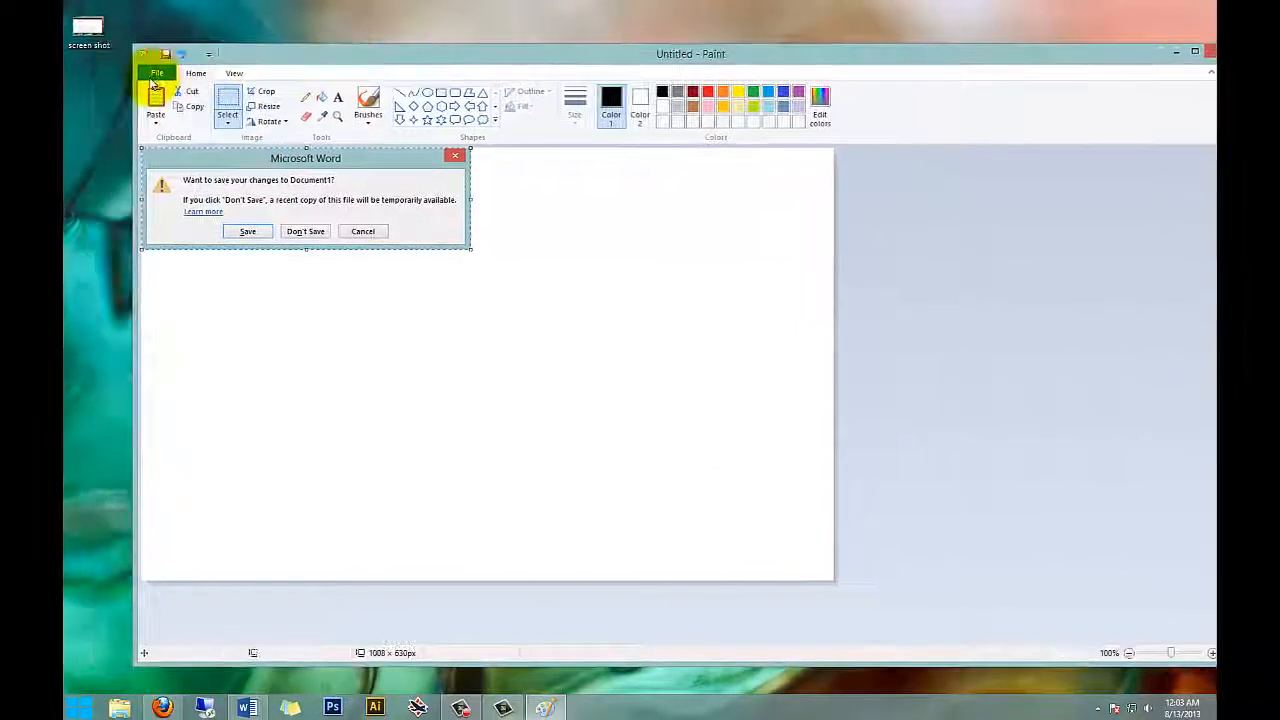
Save the pasted Word prompt capture on the Desktop under the name 'screen'.
click(157, 73)
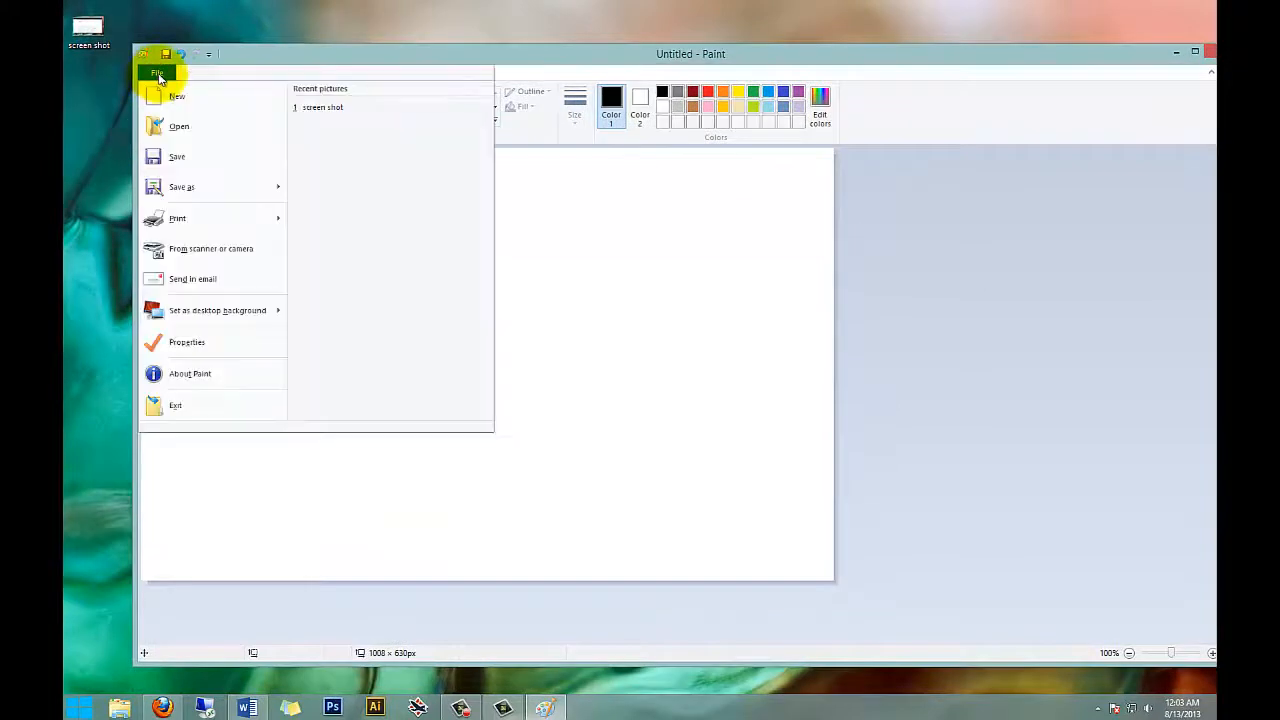
click(181, 187)
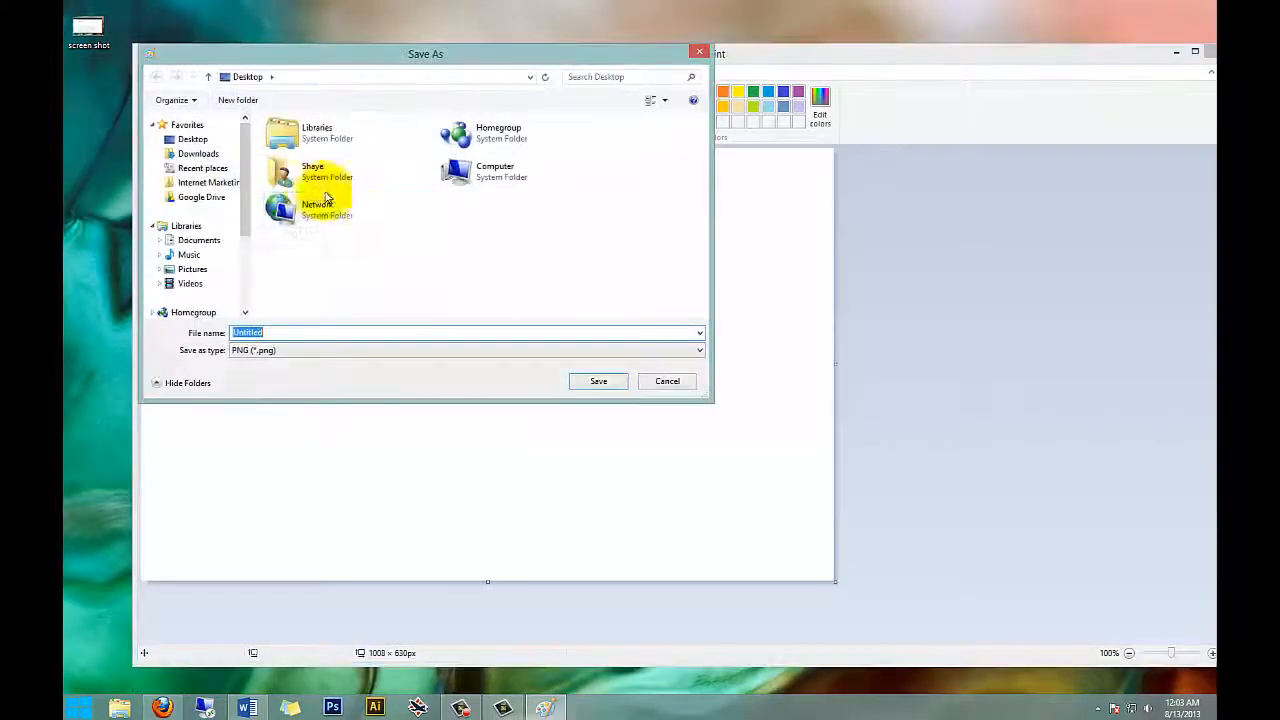
click(698, 350)
text(screen)
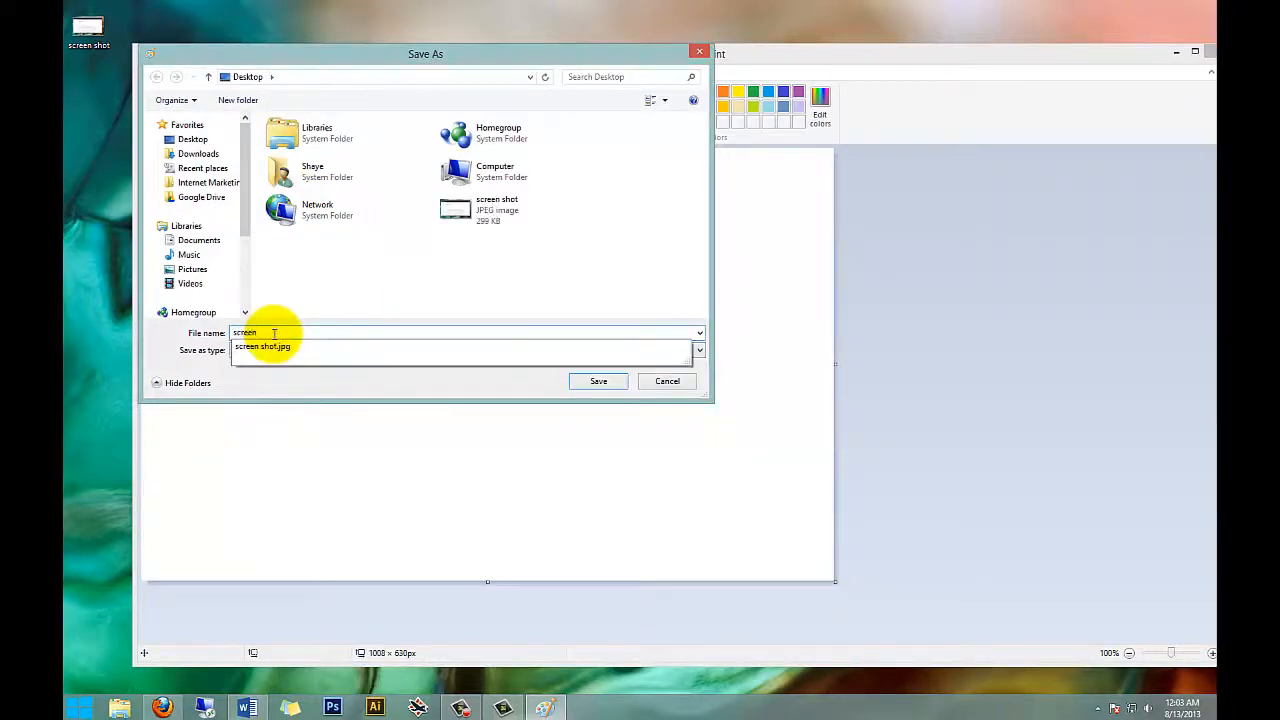
click(598, 381)
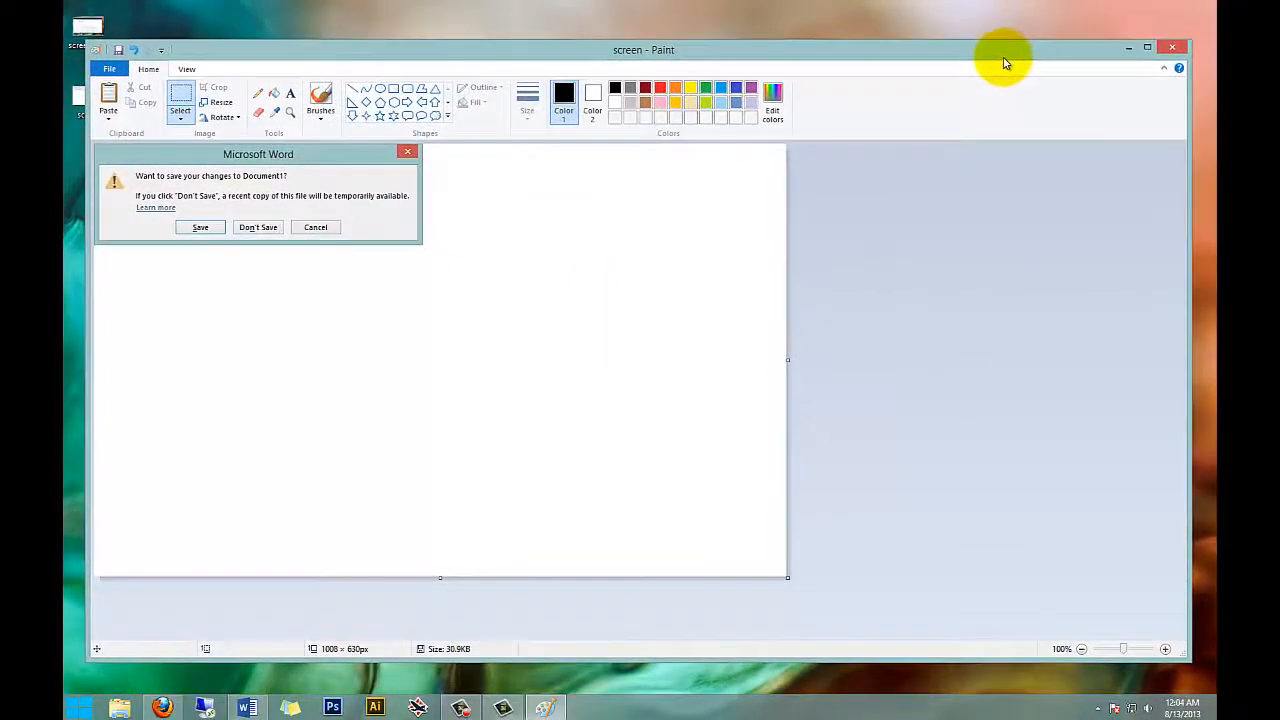
mouse_move(678, 229)
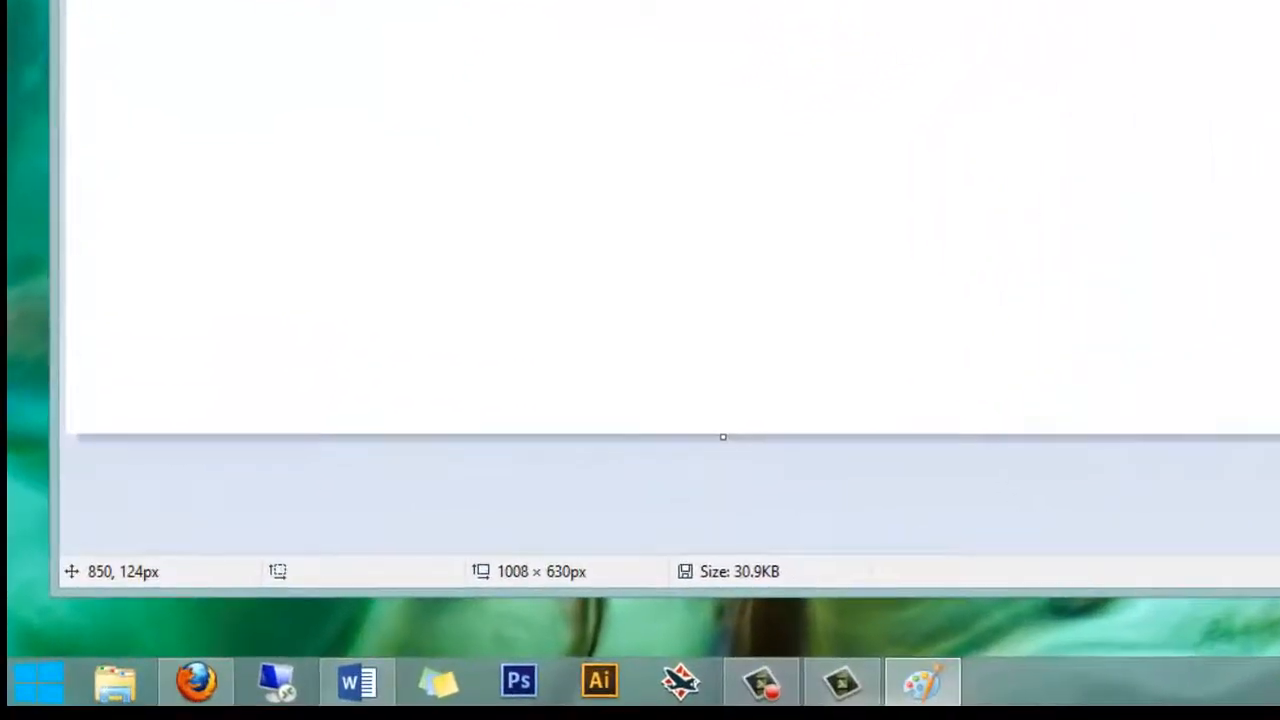
Launch Snipping Tool from a 'snip' Start search and begin a new snip.
click(38, 681)
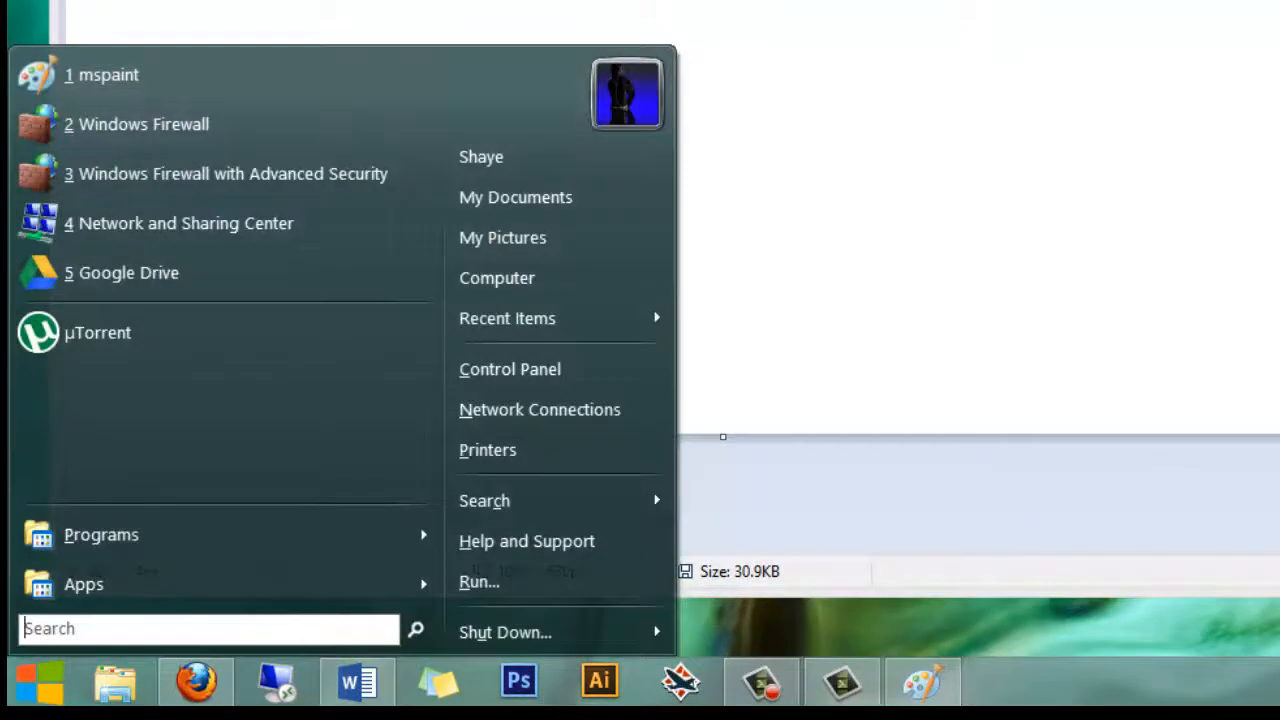
text(snip)
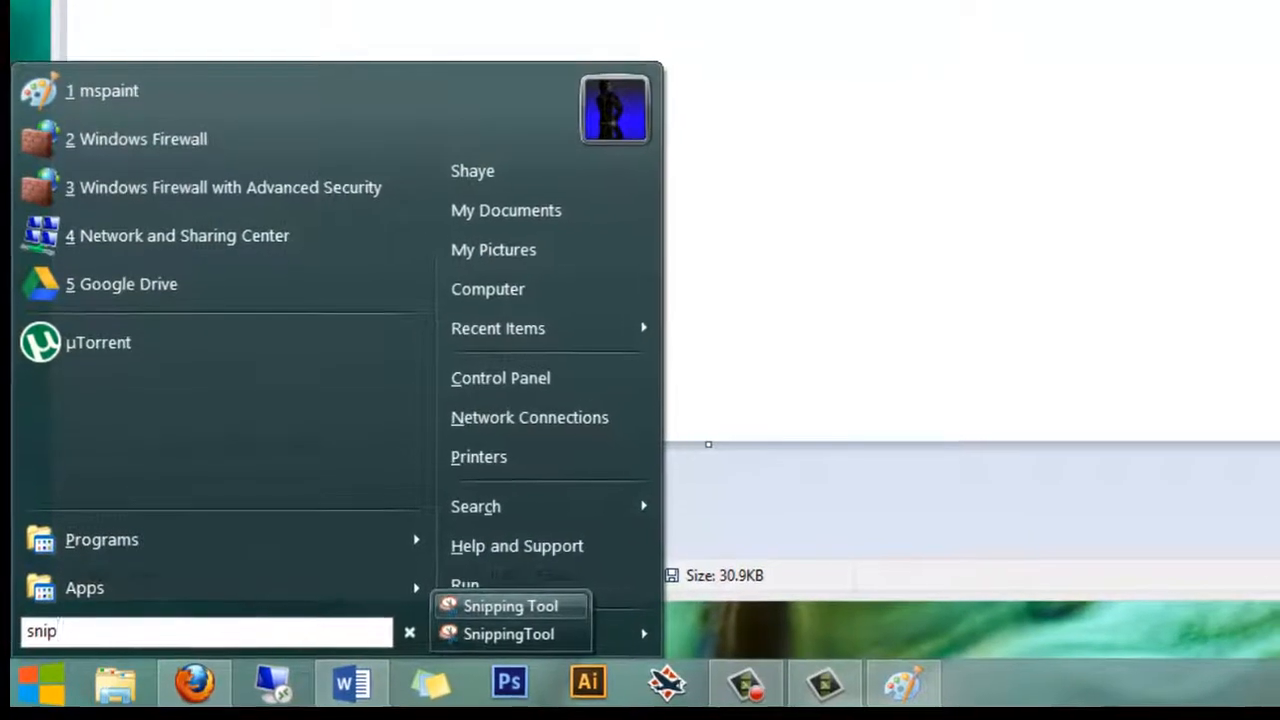
click(510, 606)
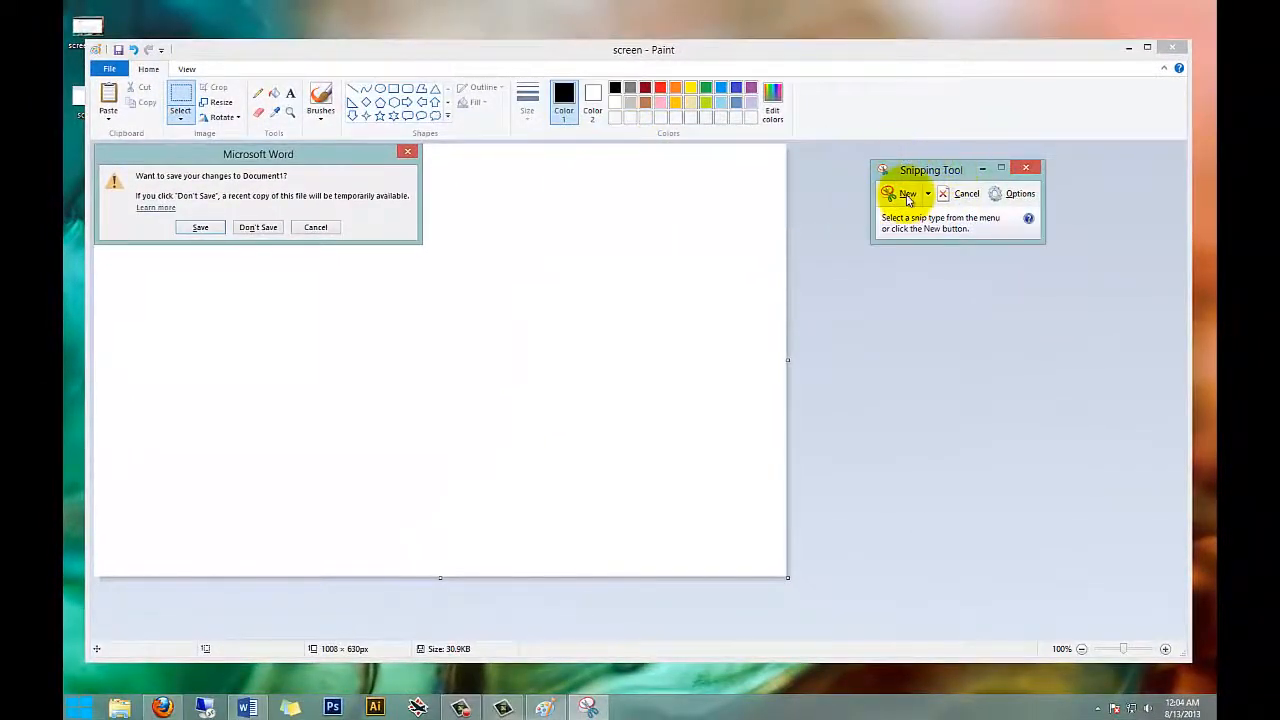
click(903, 194)
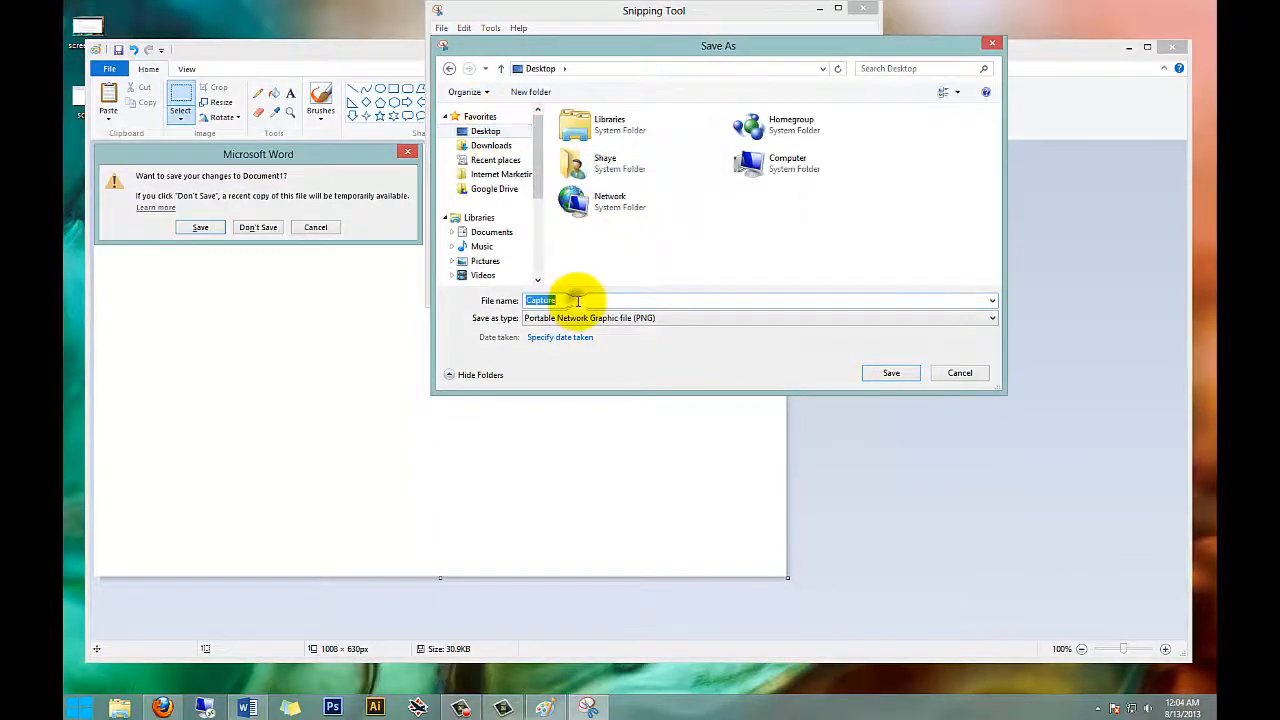
mouse_move(890, 373)
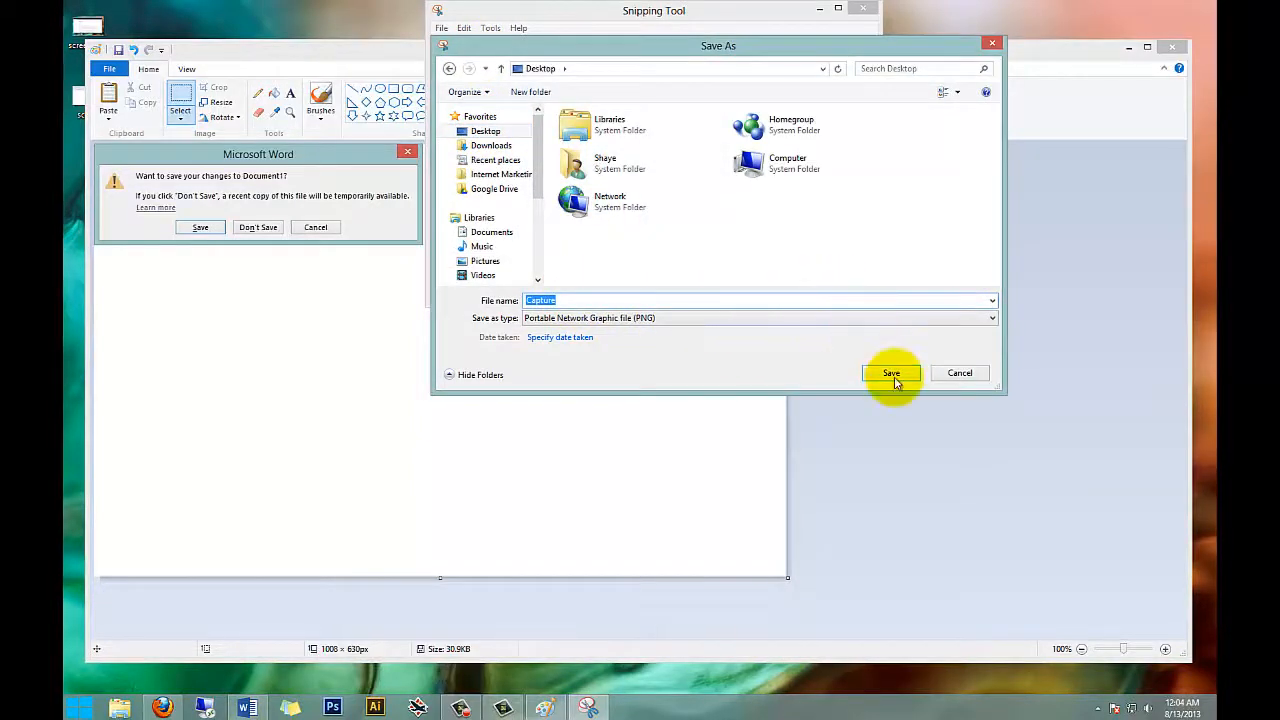
Save the snip on the Desktop as 'Capture' and open that image in Paint.
click(890, 373)
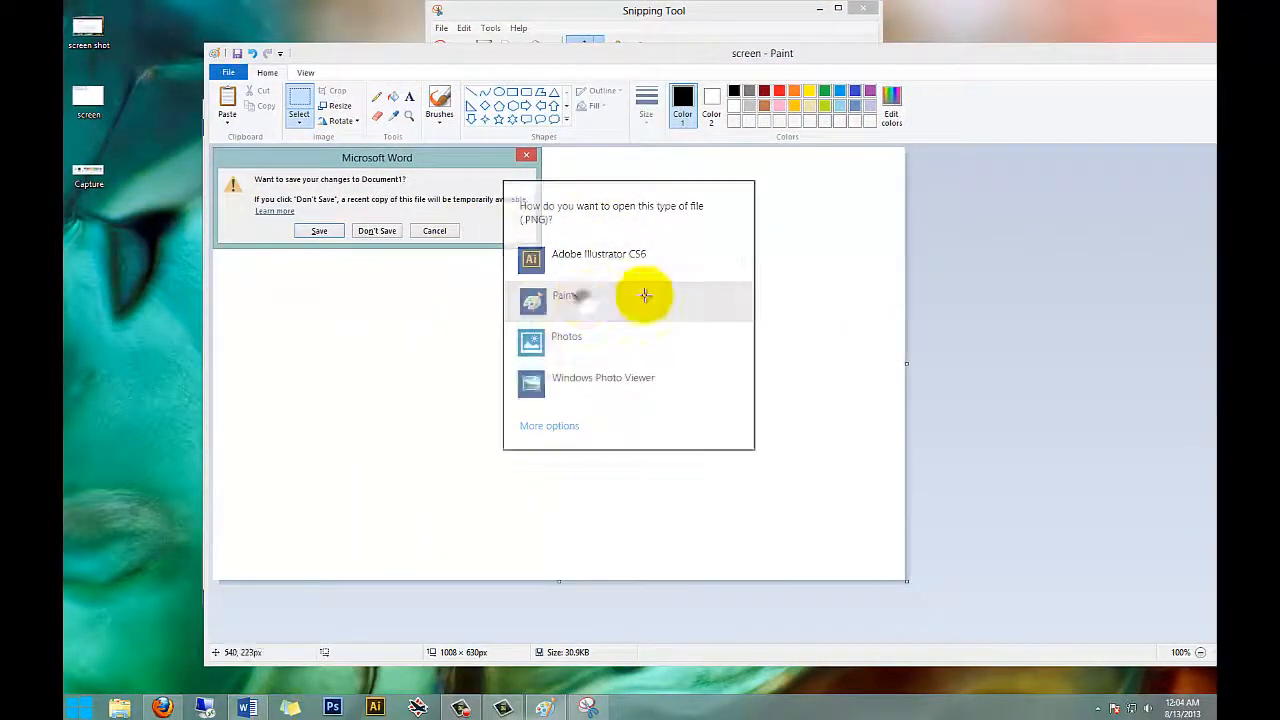
click(565, 294)
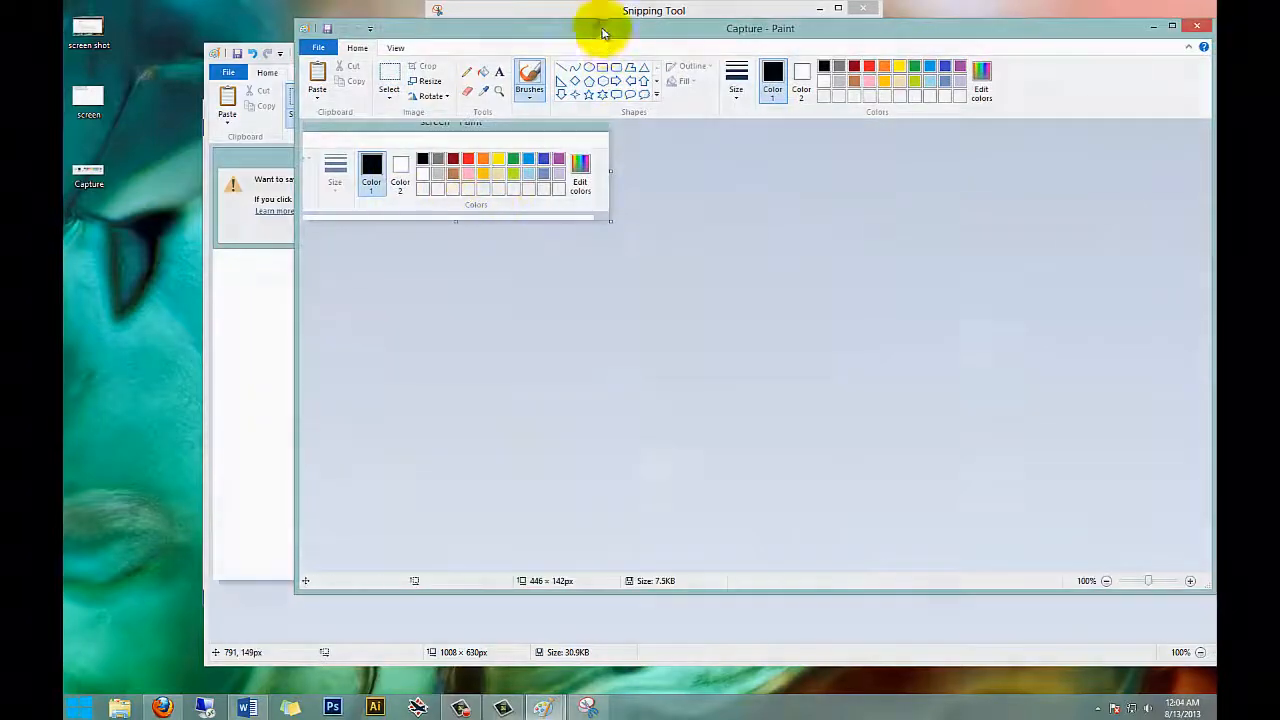